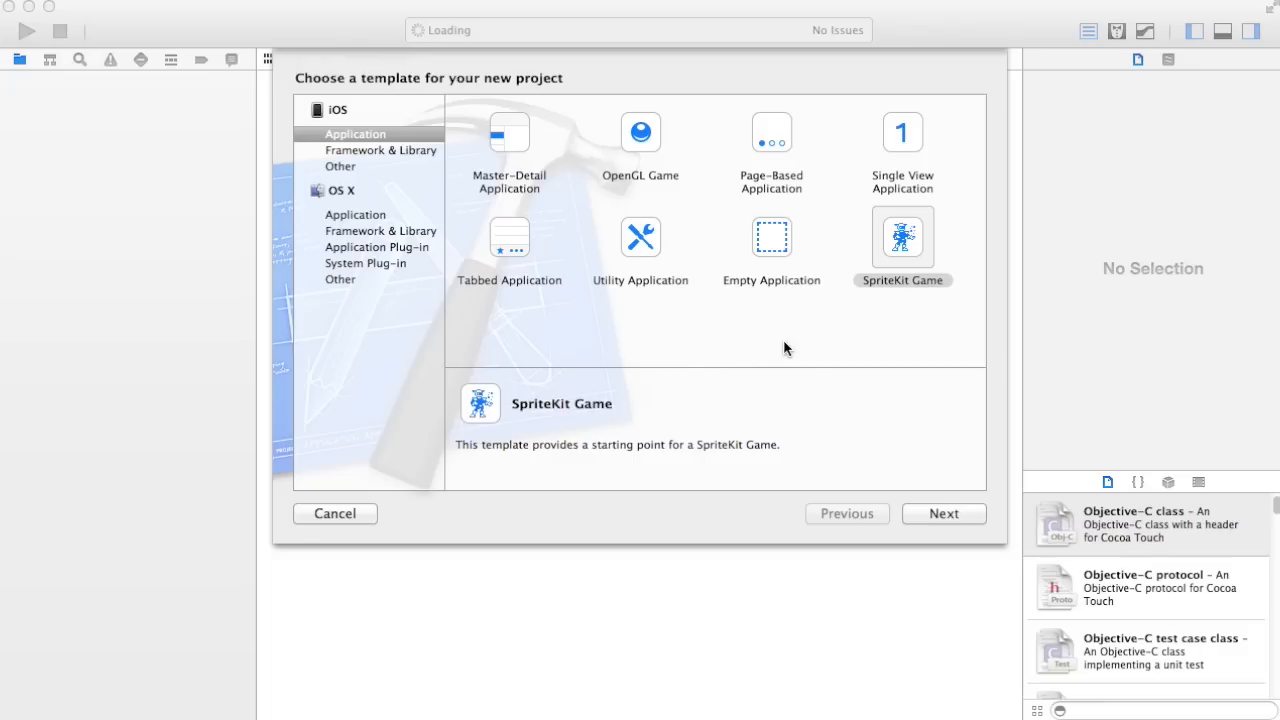
Choose the SpriteKit Game template and create the project with product name AnimationTest.
click(902, 238)
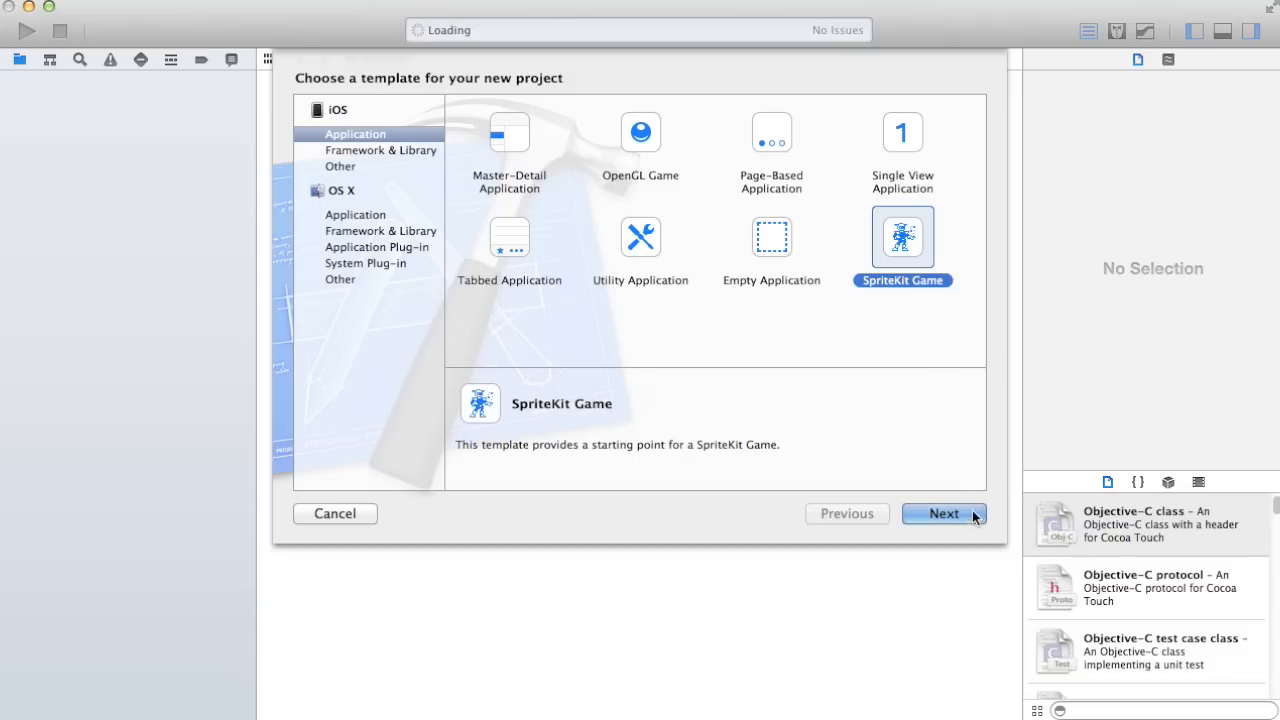
click(944, 512)
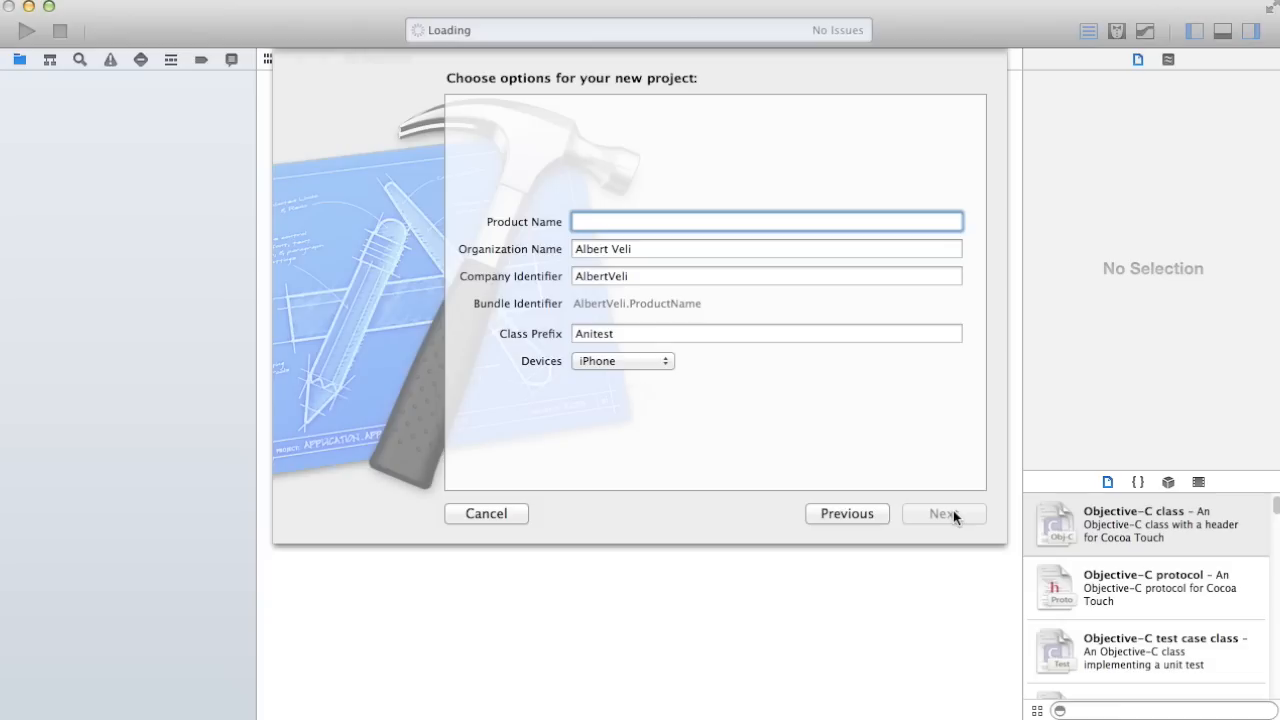
text(Animation)
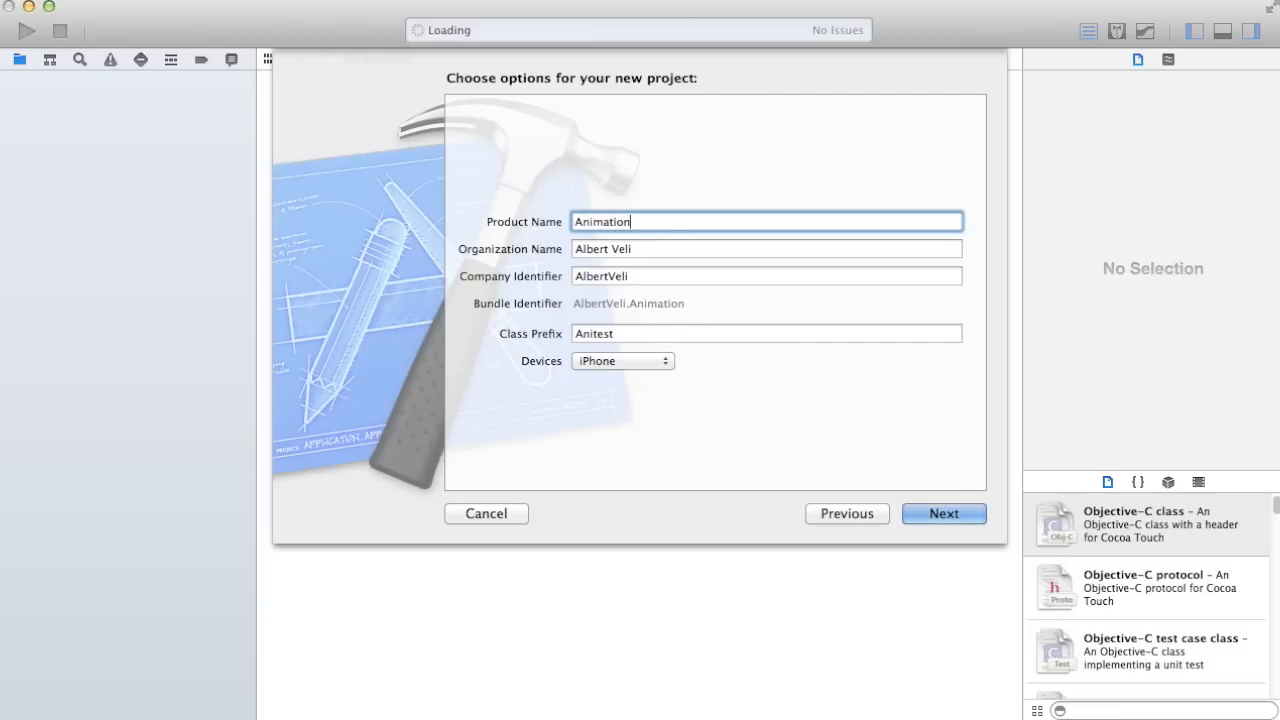
text(Test)
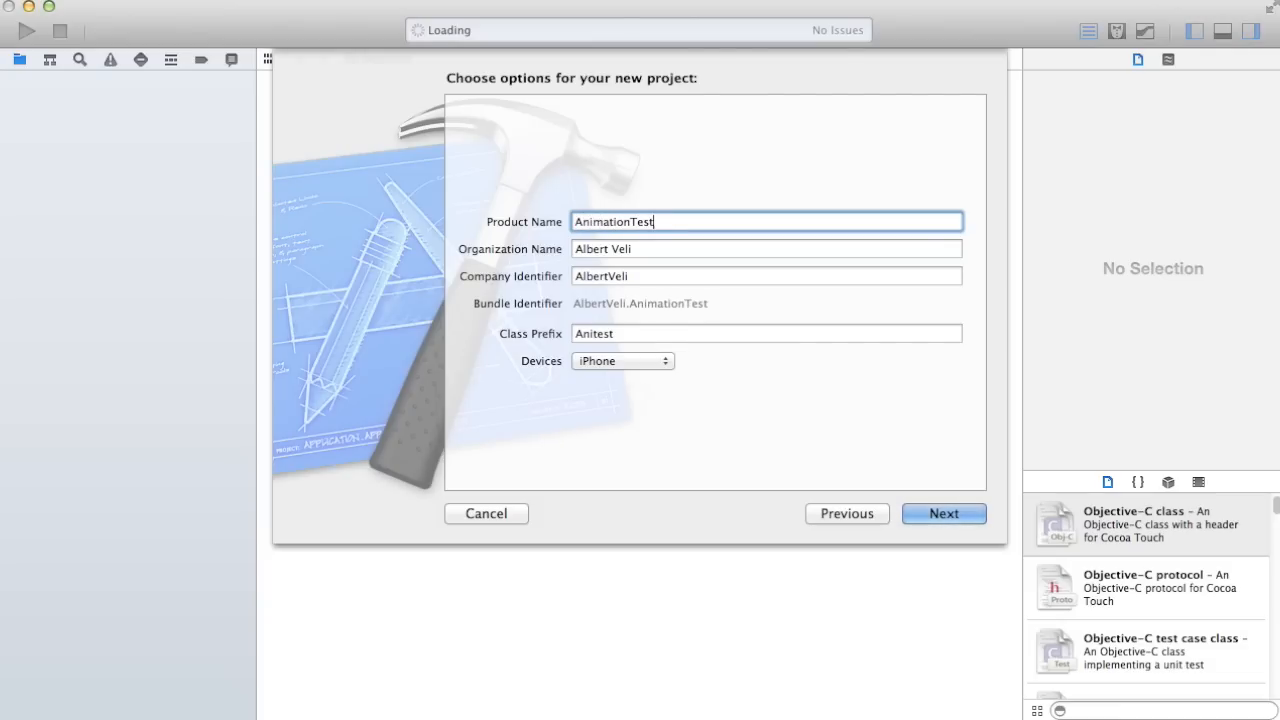
click(944, 512)
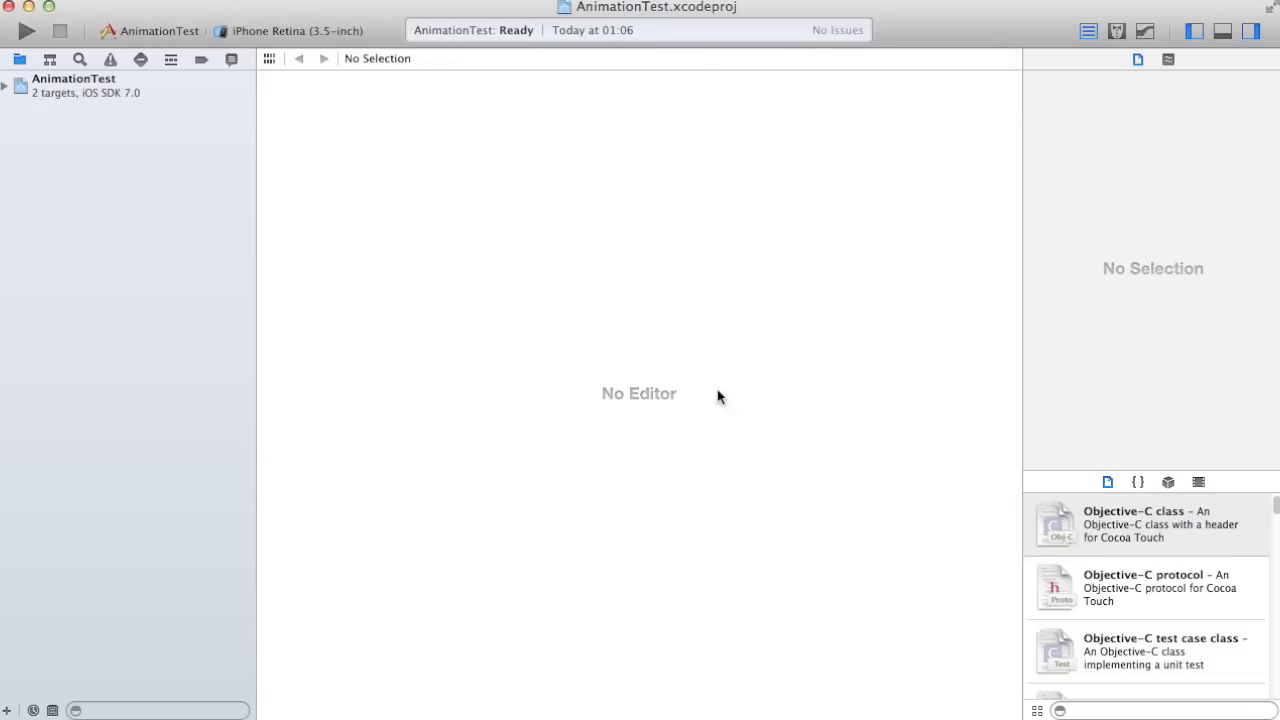
Browse the project settings, app delegate files and asset catalog, then preview Spaceship.png.
click(80, 82)
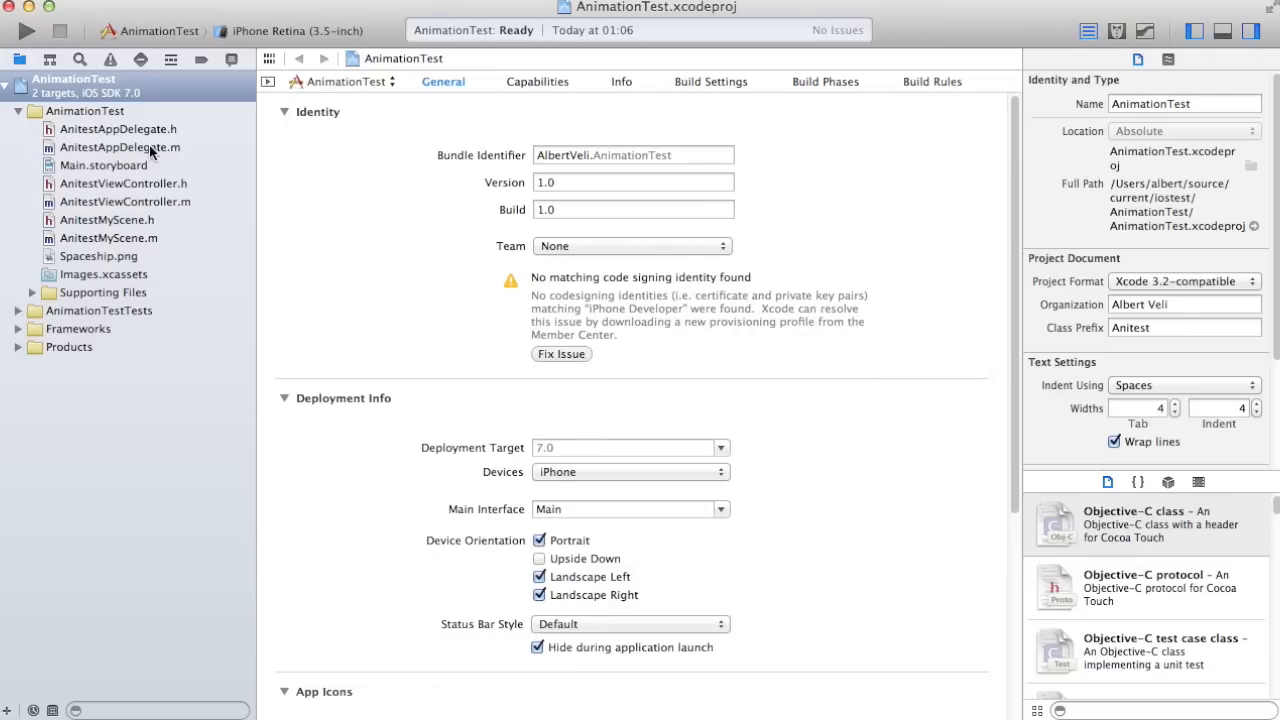
click(118, 128)
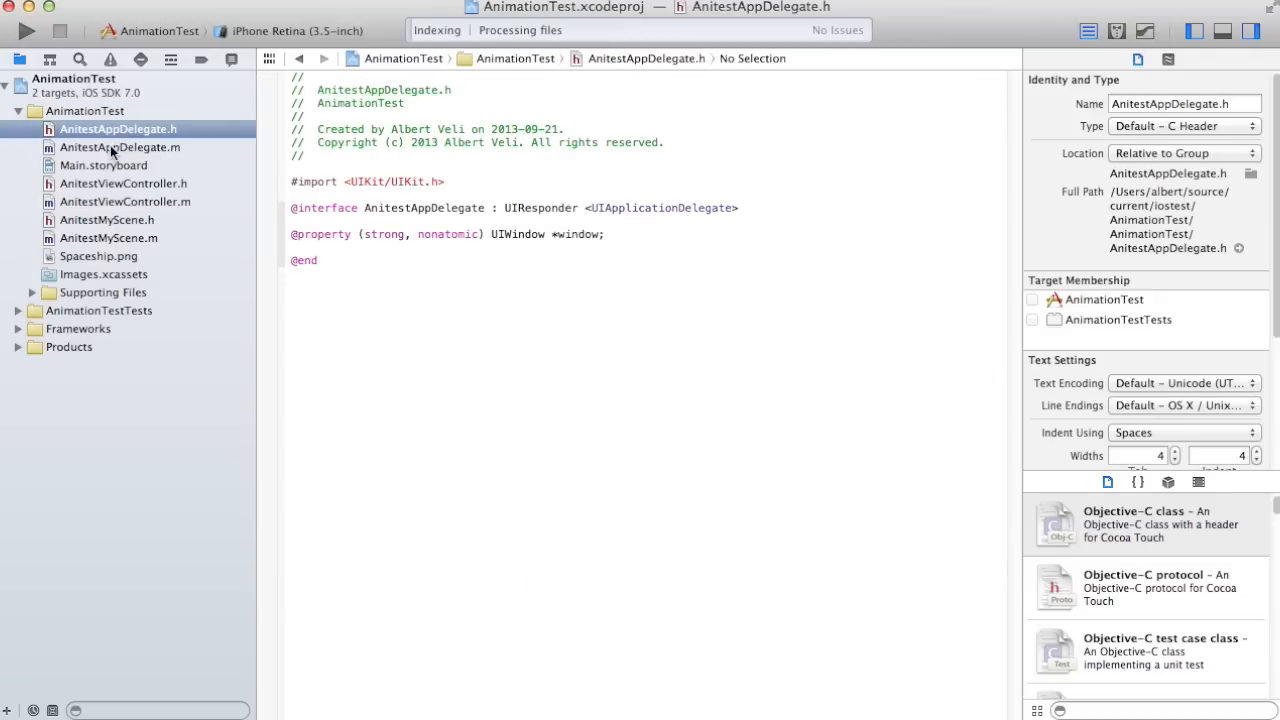
click(120, 148)
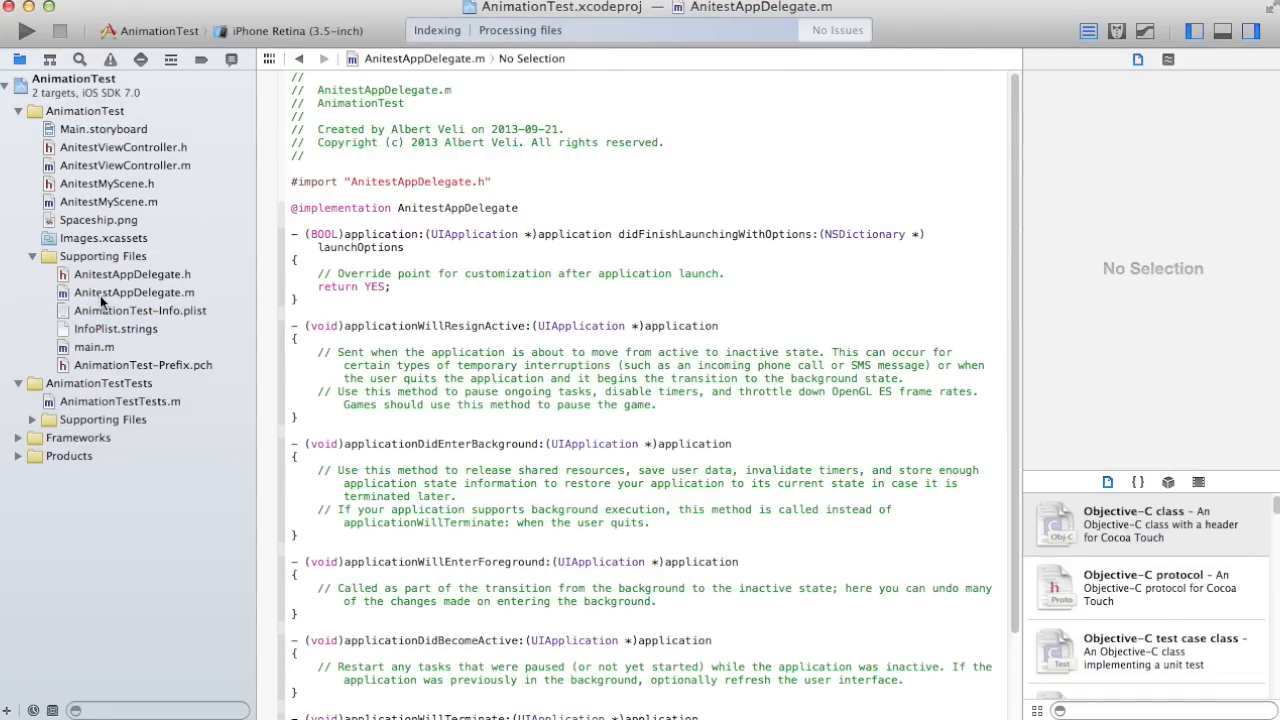
click(104, 238)
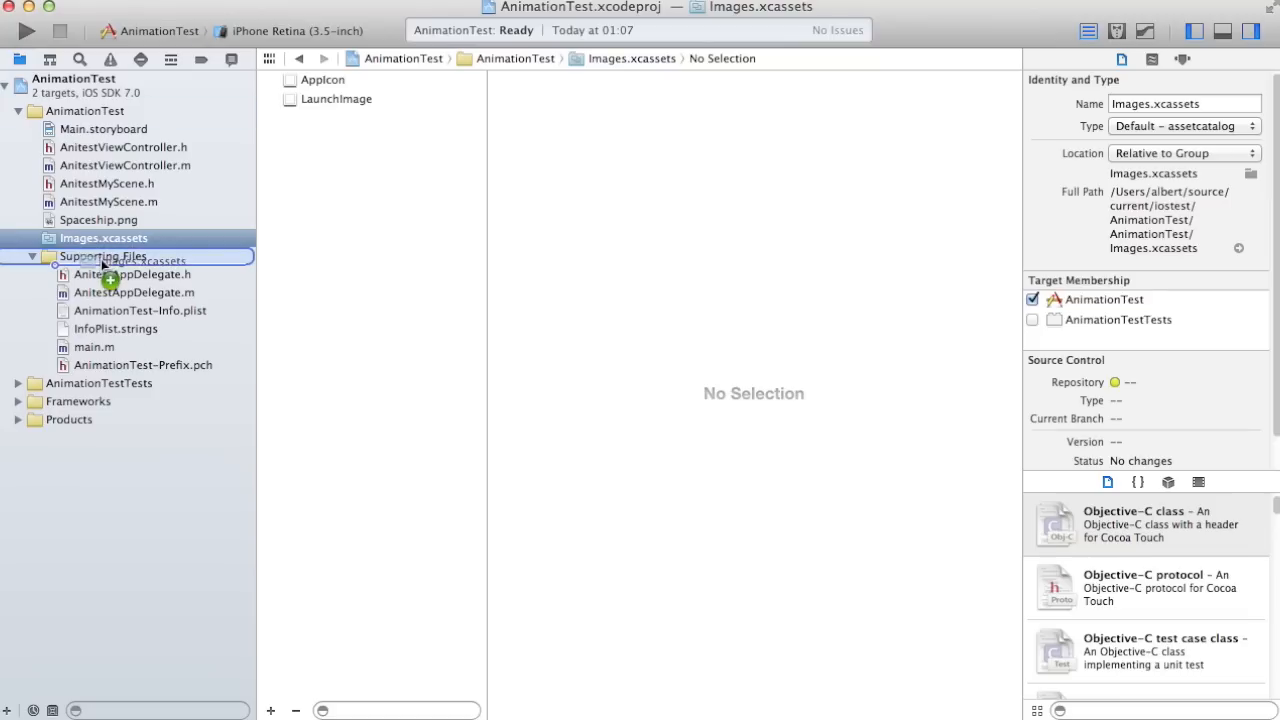
click(32, 256)
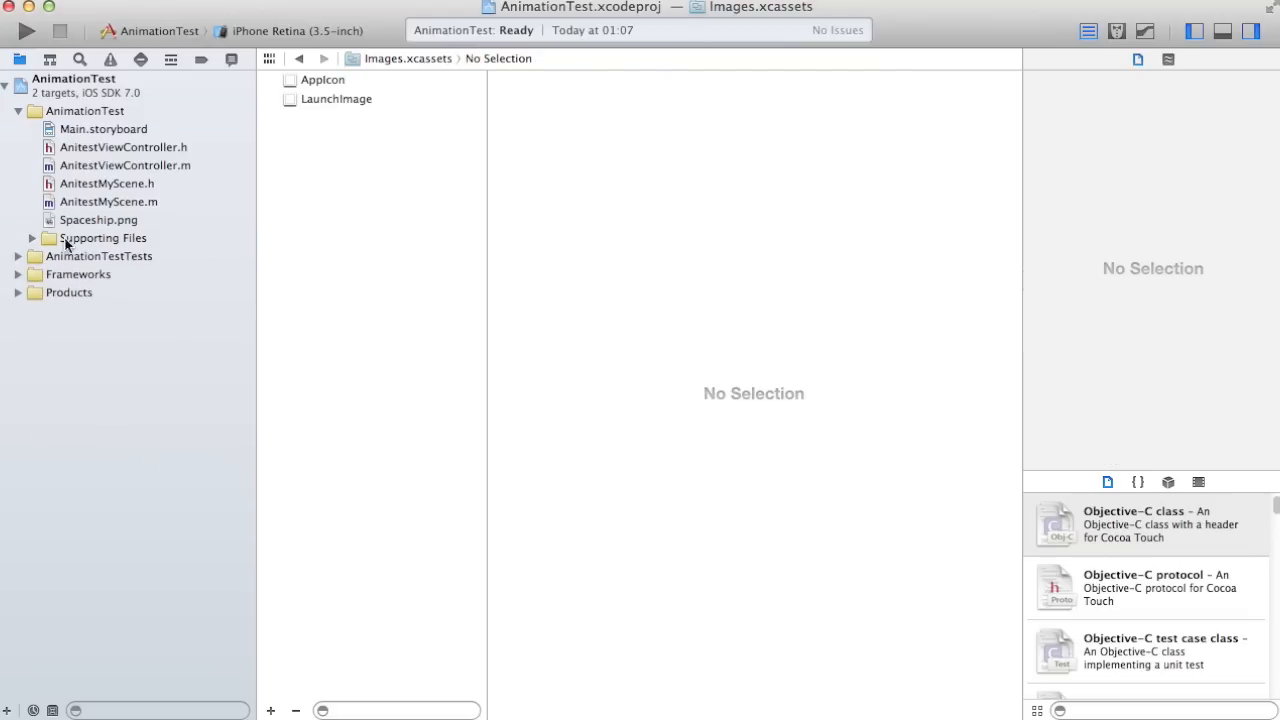
click(98, 218)
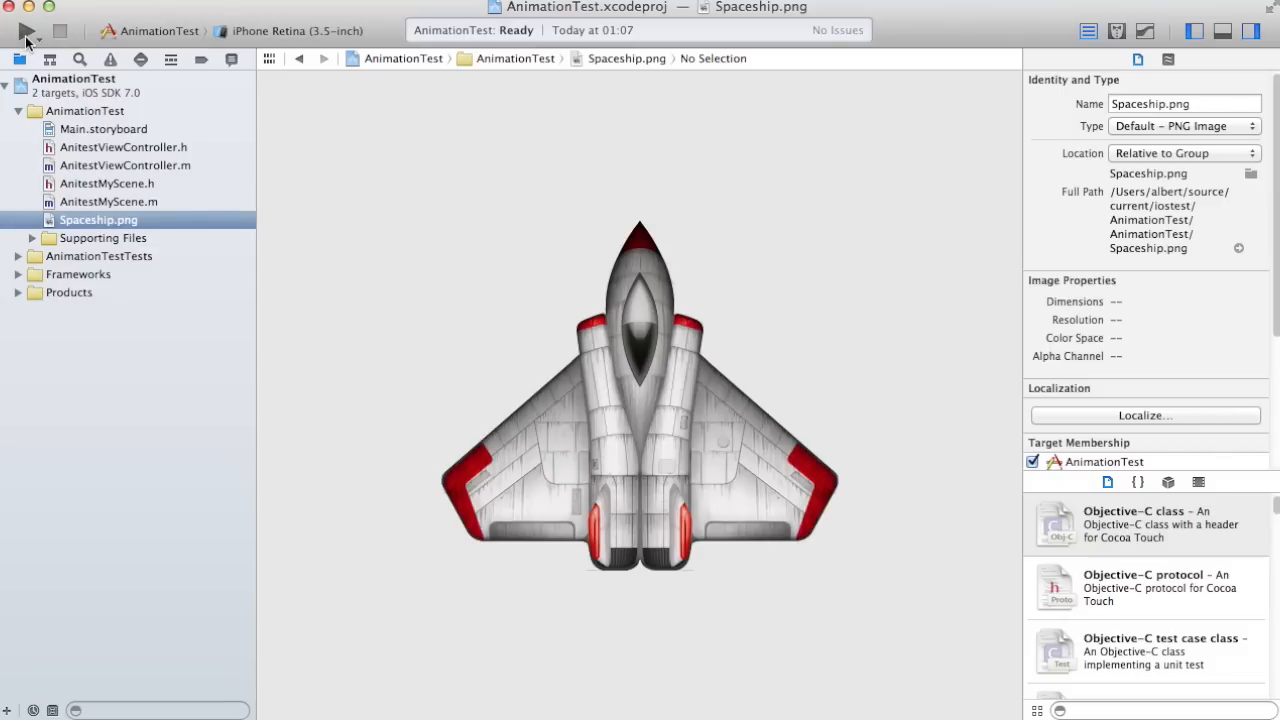
Run the template game in the iPhone simulator, tap to spawn a spaceship, then stop it.
click(28, 28)
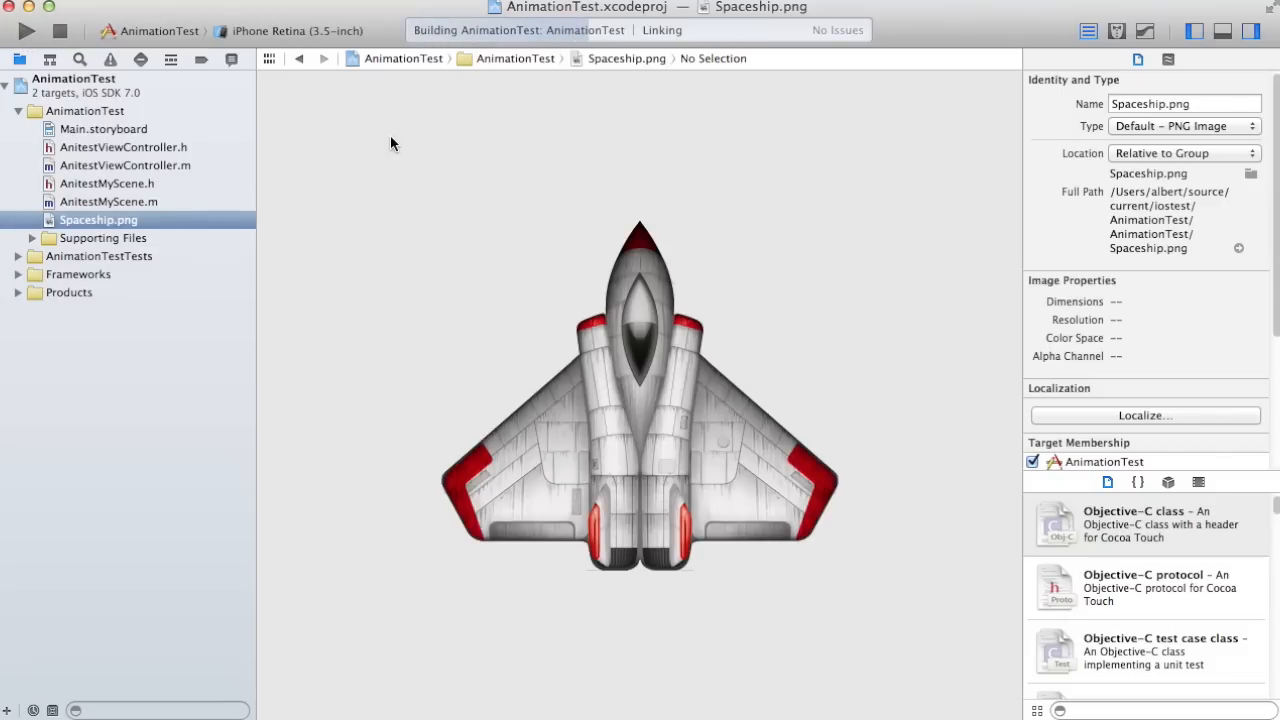
click(32, 32)
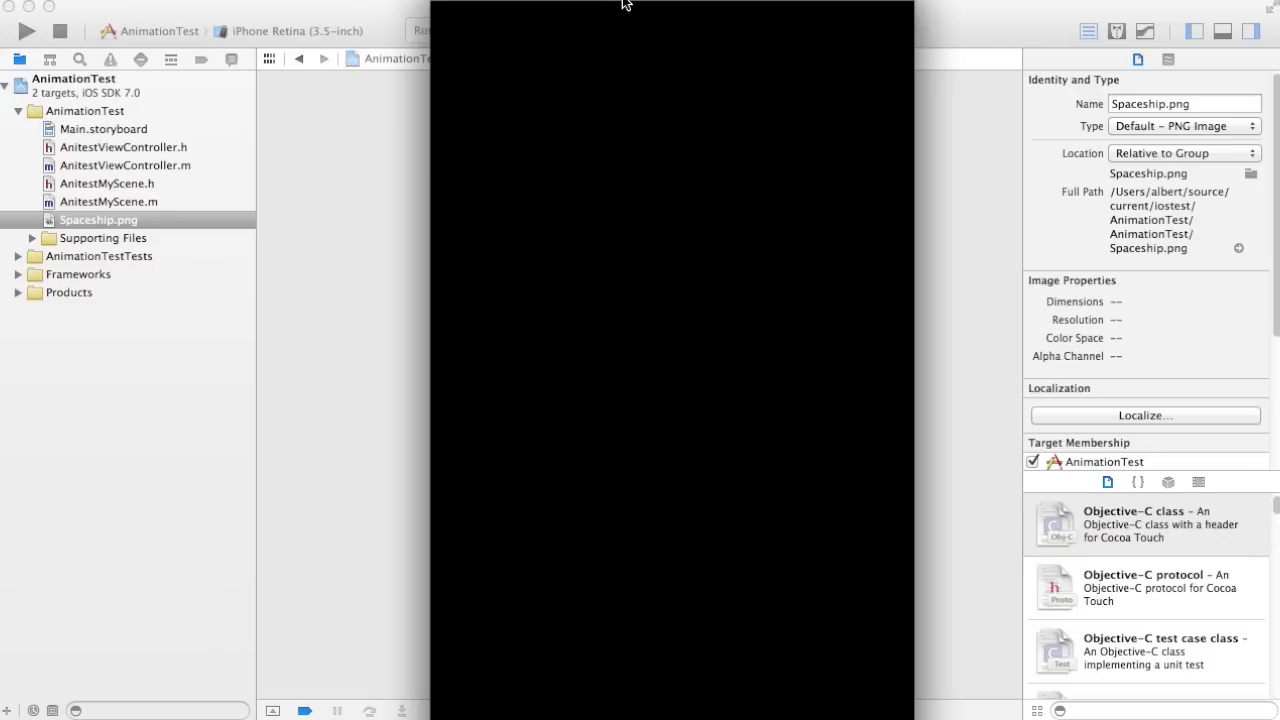
mouse_move(600, 130)
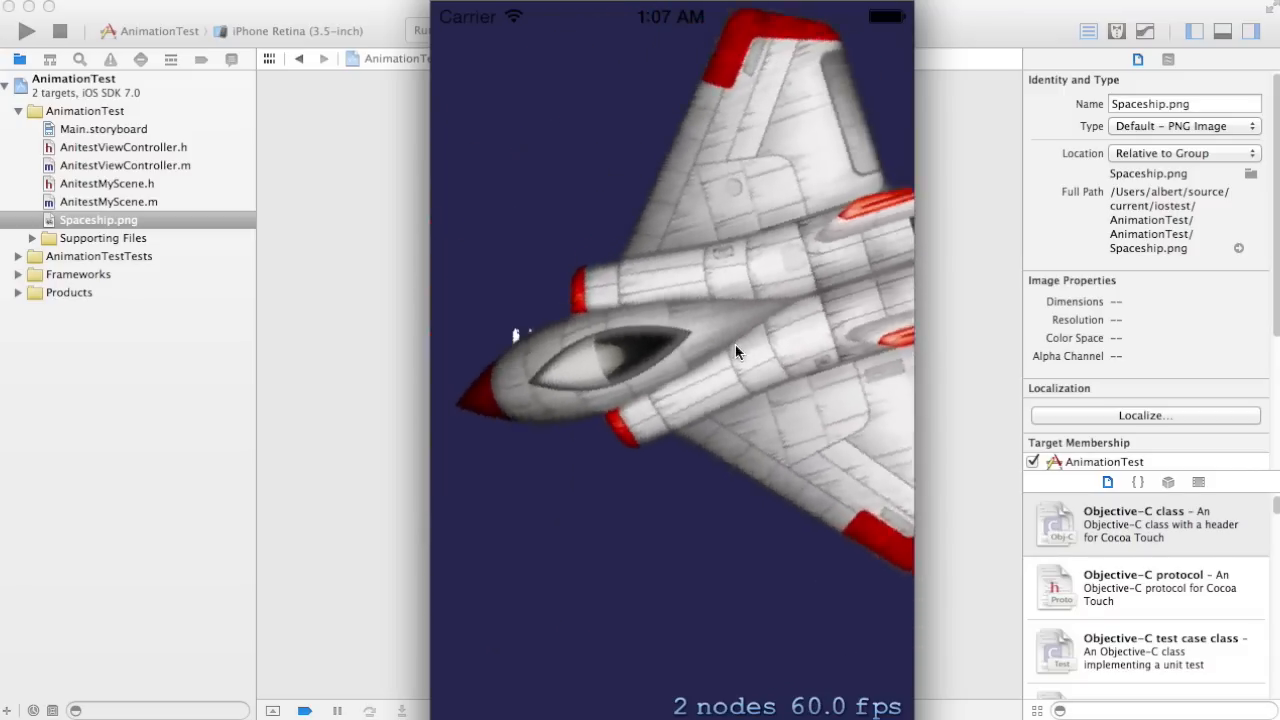
click(60, 28)
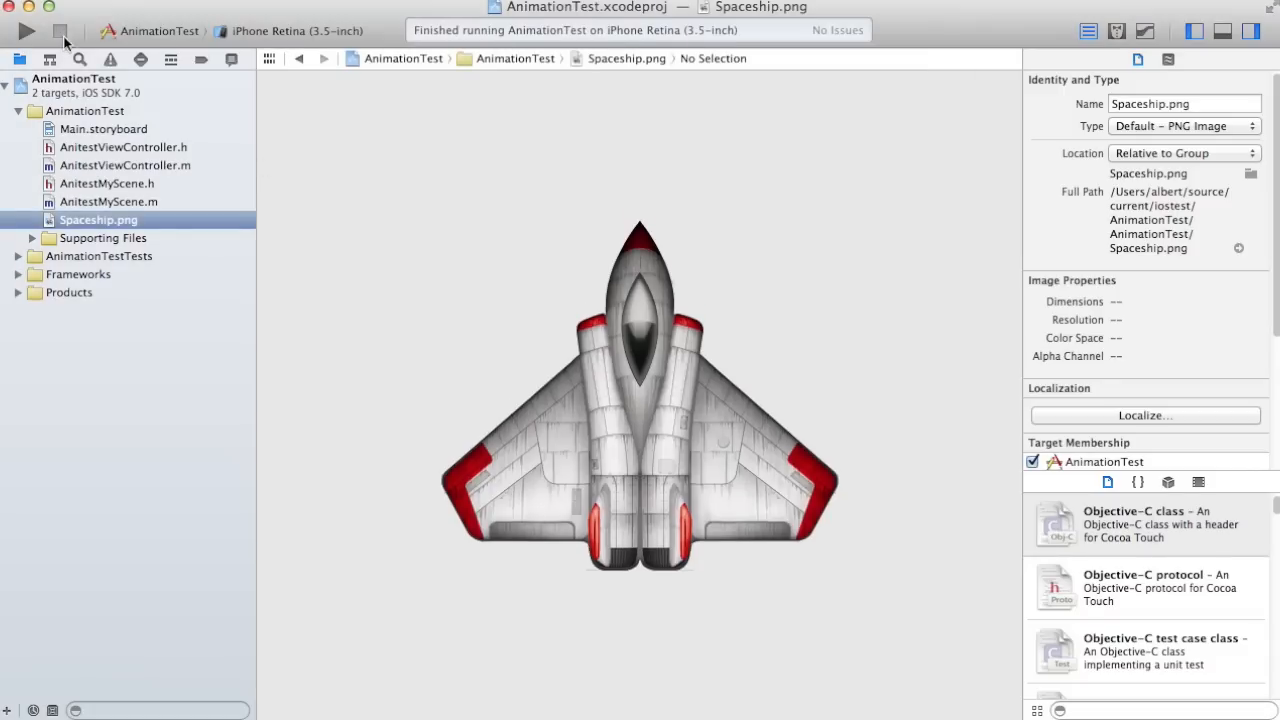
View the scene implementation file, then delete Spaceship.png from the project.
click(108, 200)
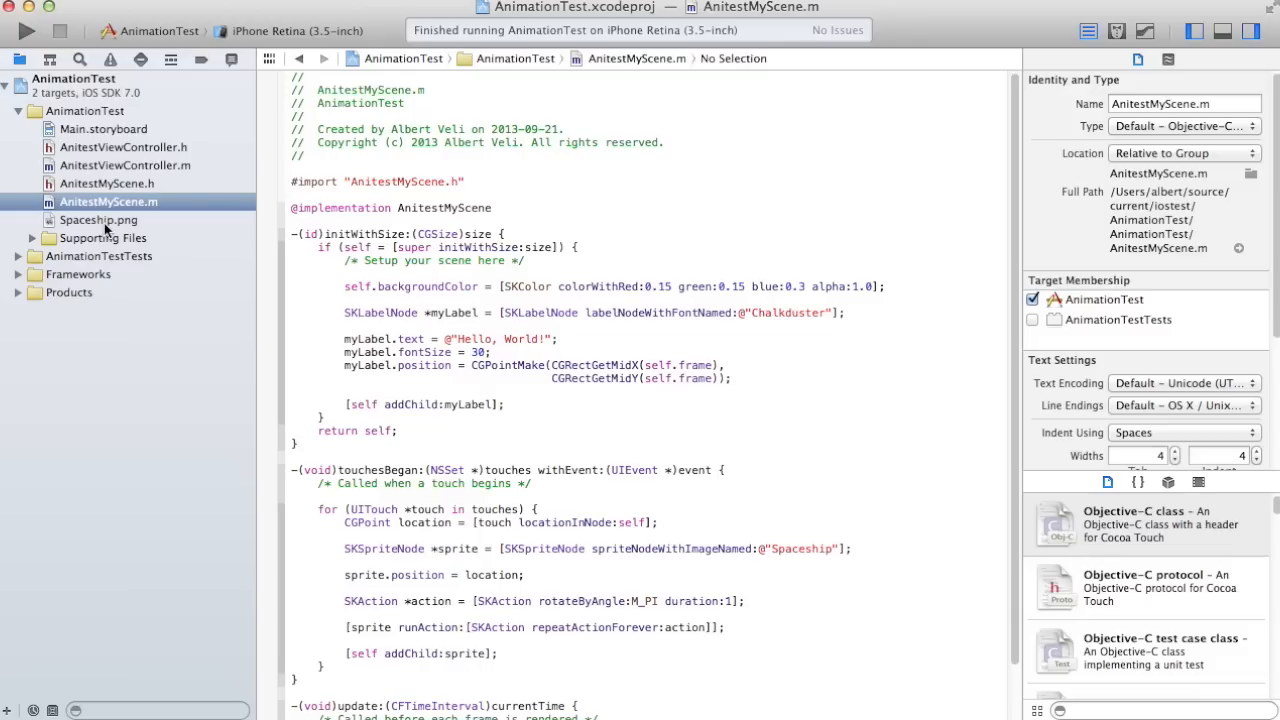
click(98, 218)
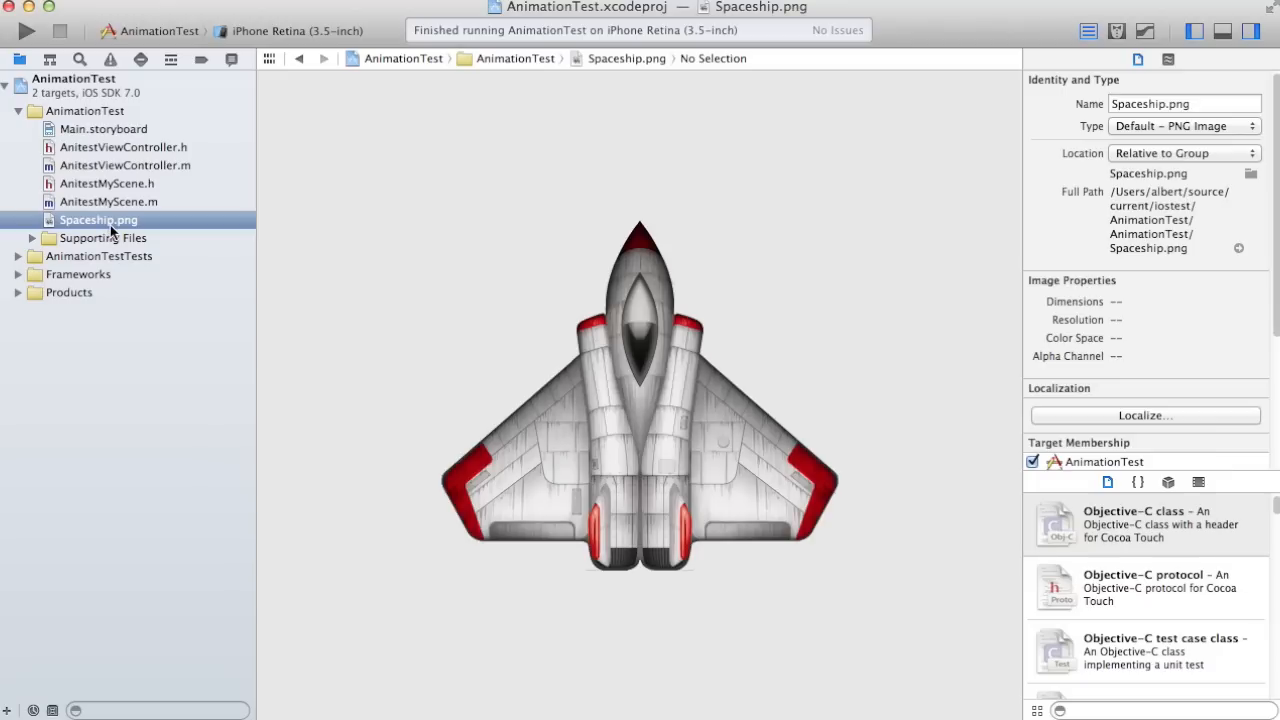
key(Delete)
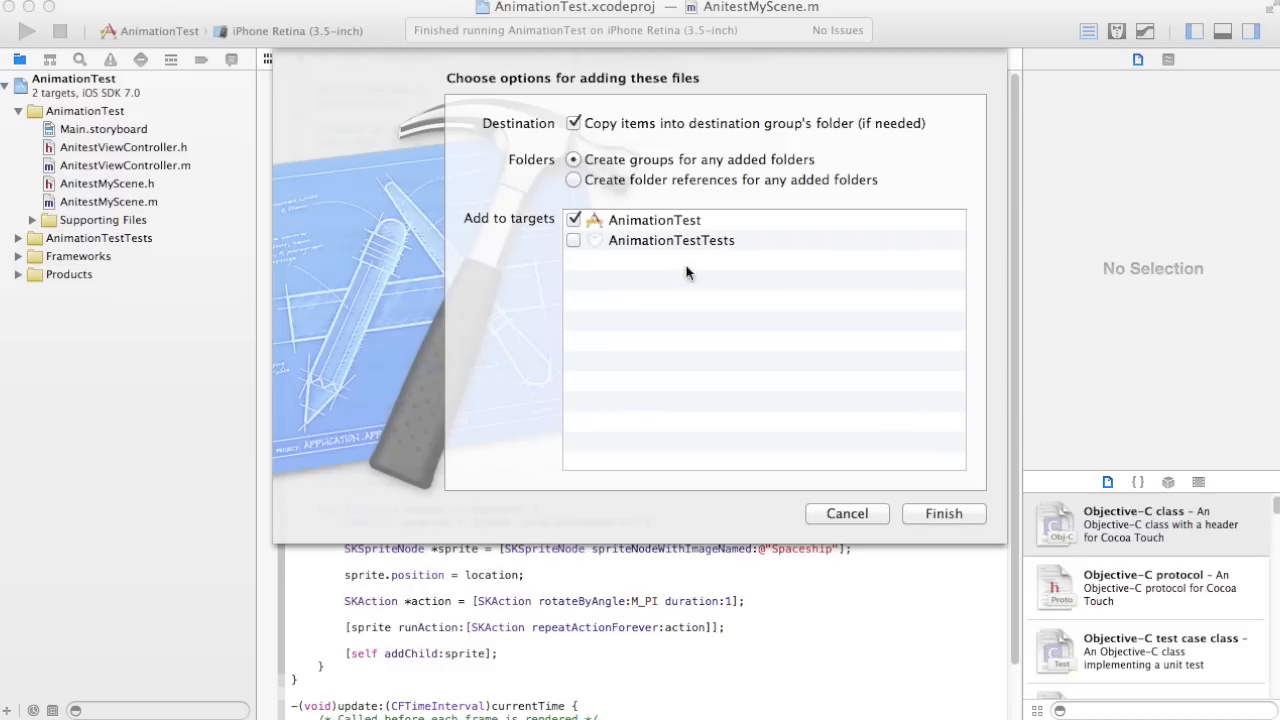
Finish adding parrot.atlas to the AnimationTest target and return to AnitestMyScene.m.
click(944, 512)
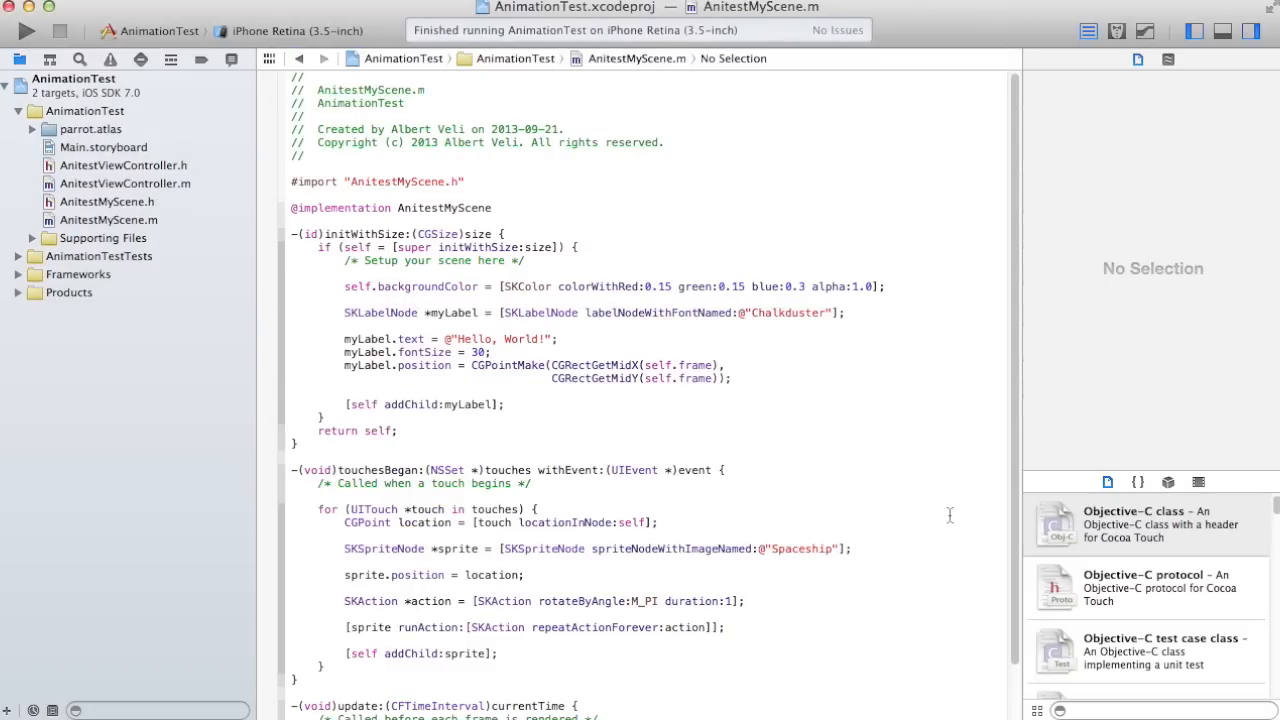
mouse_move(72, 136)
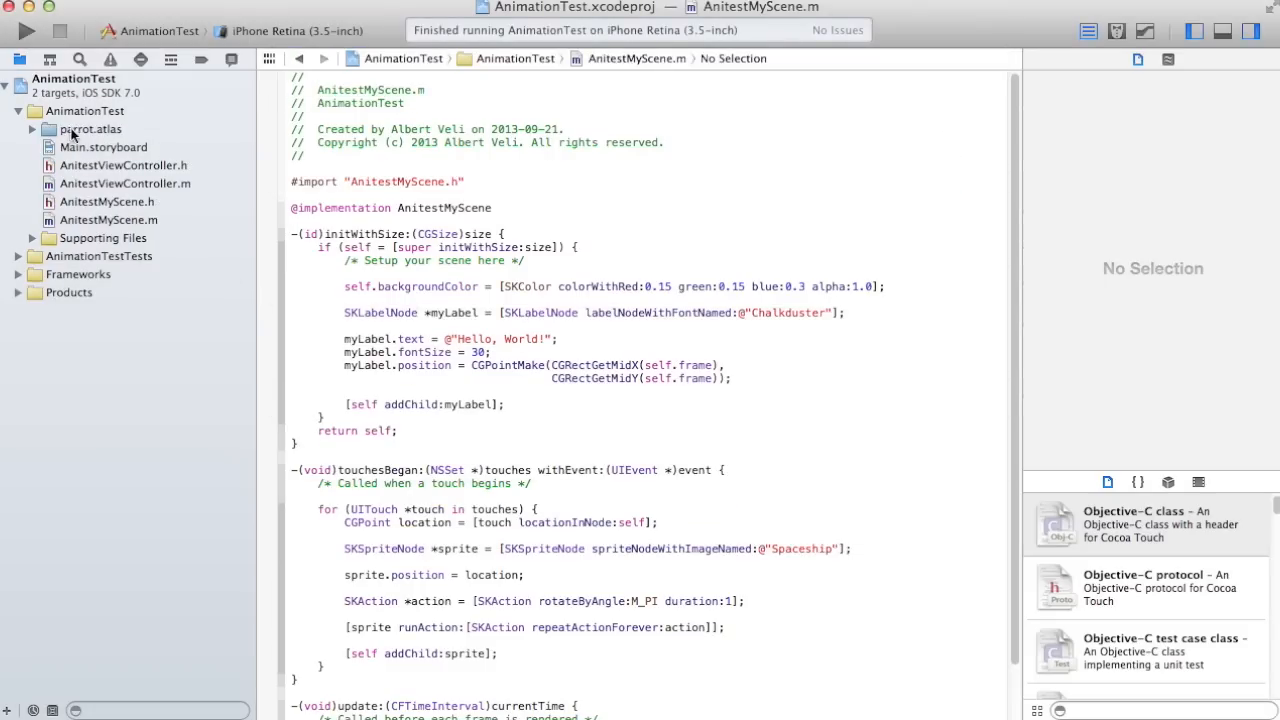
click(90, 128)
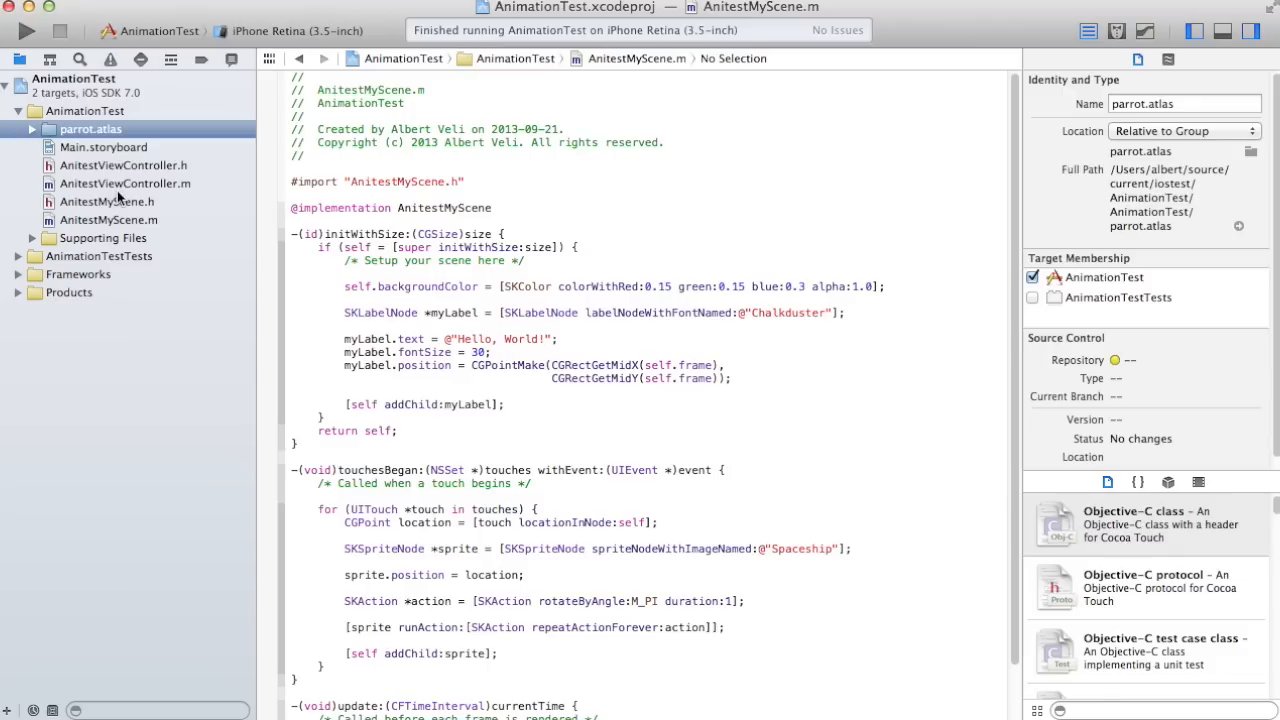
click(504, 208)
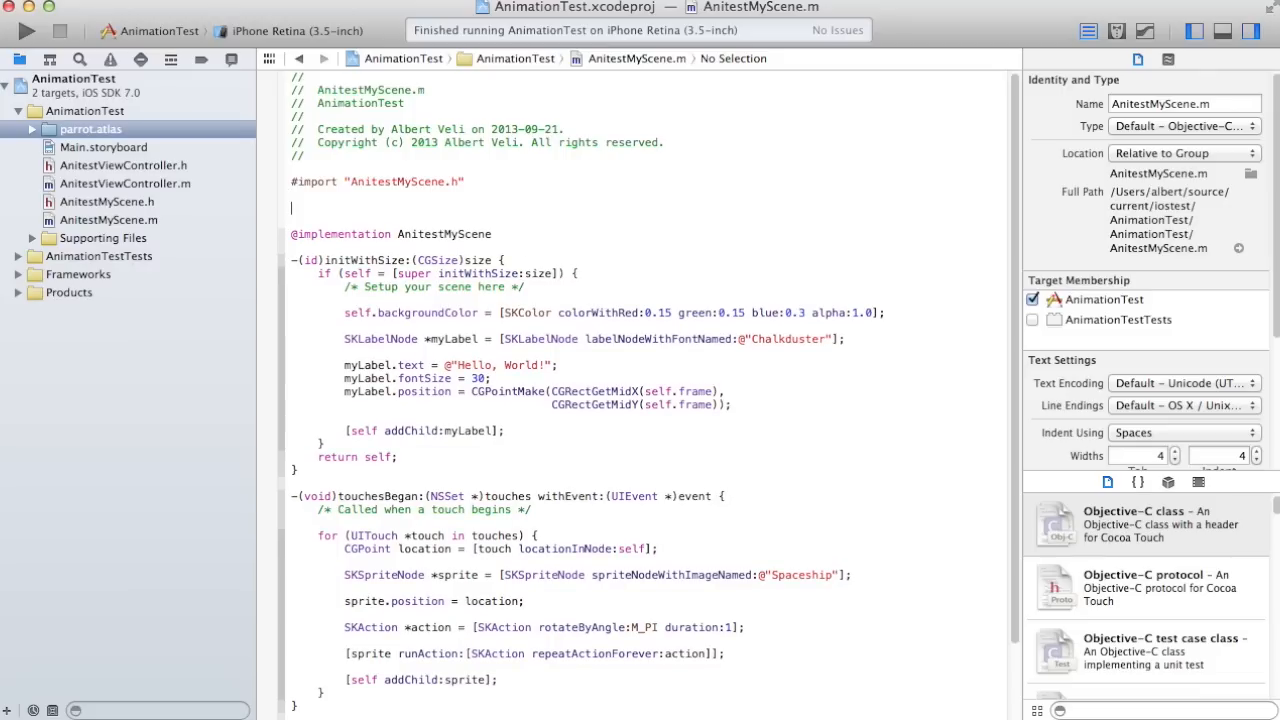
Declare AnitestMyScene() class extension with SKSpriteNode *parrot and SKAction *flightAnimation properties.
text(@interface AnitestMyScene()
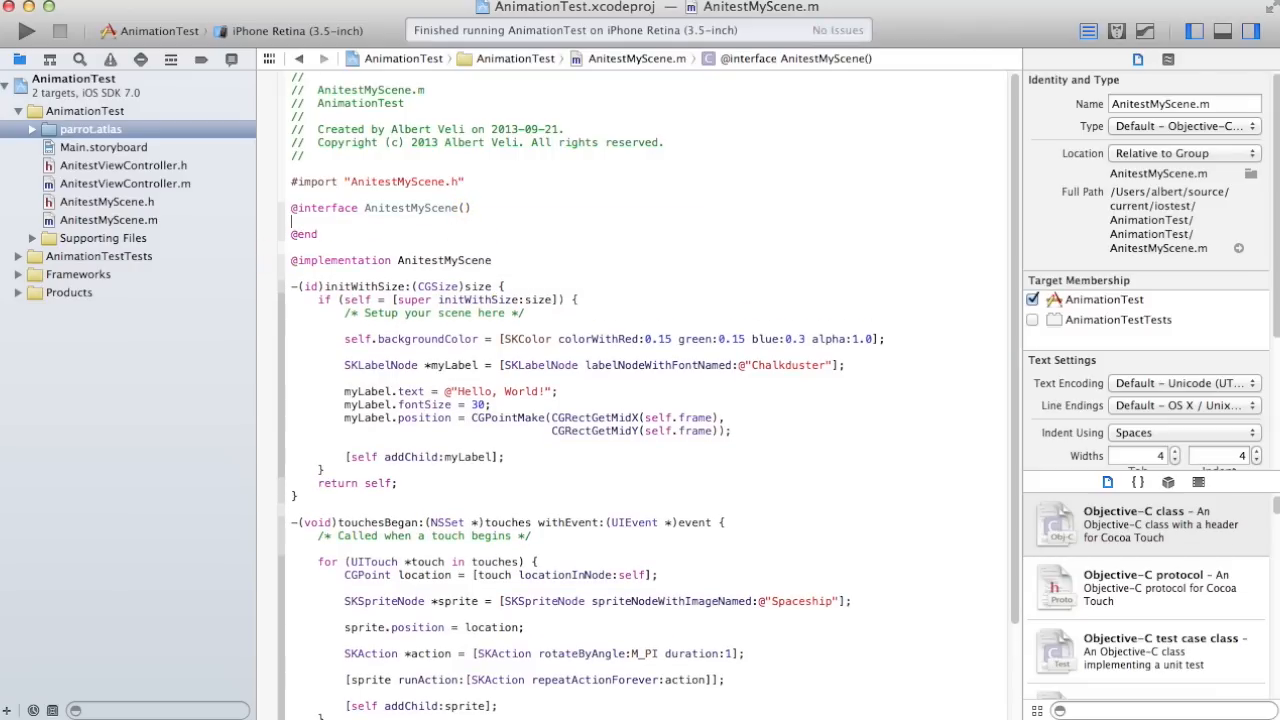
text(@property)
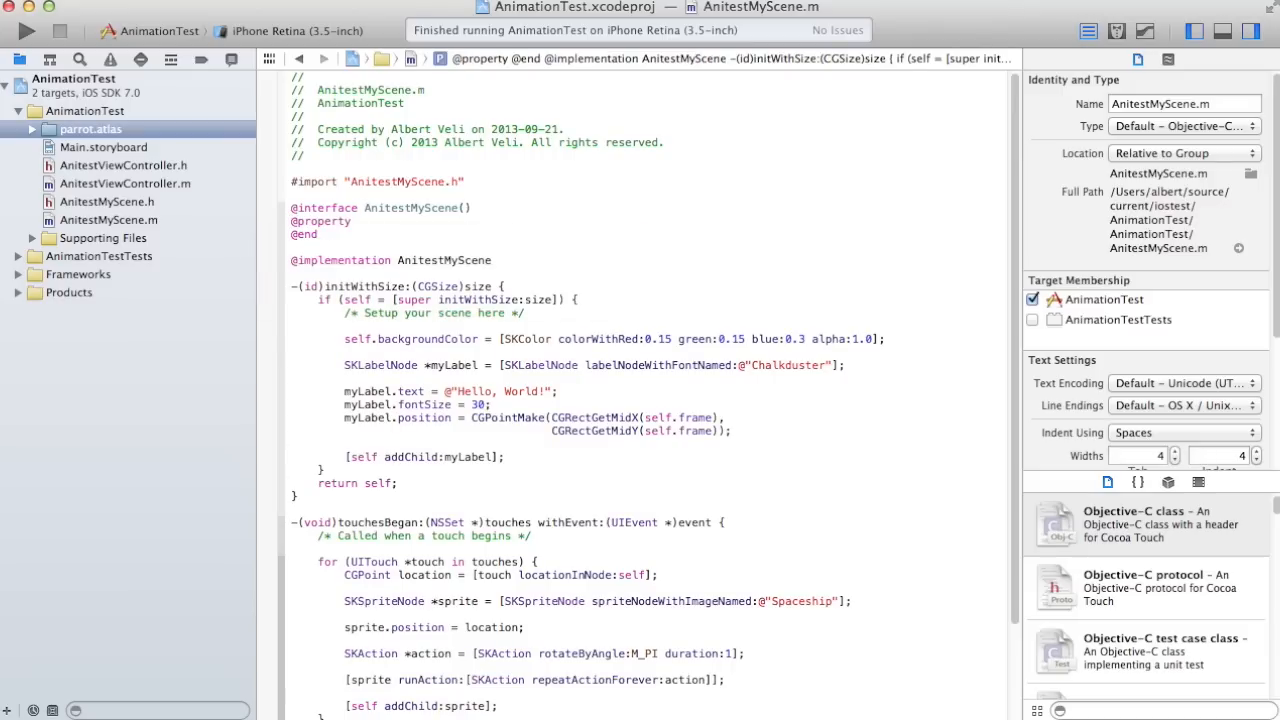
text(S)
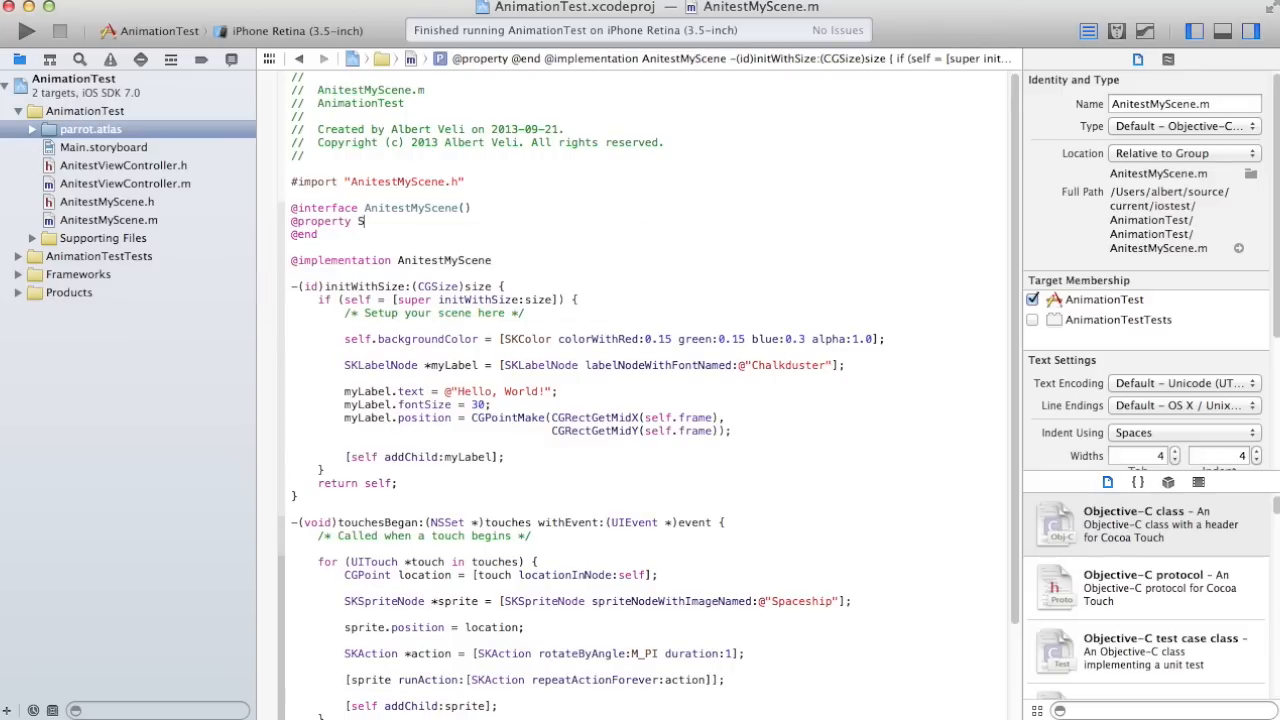
text(SKSpriteNode *)
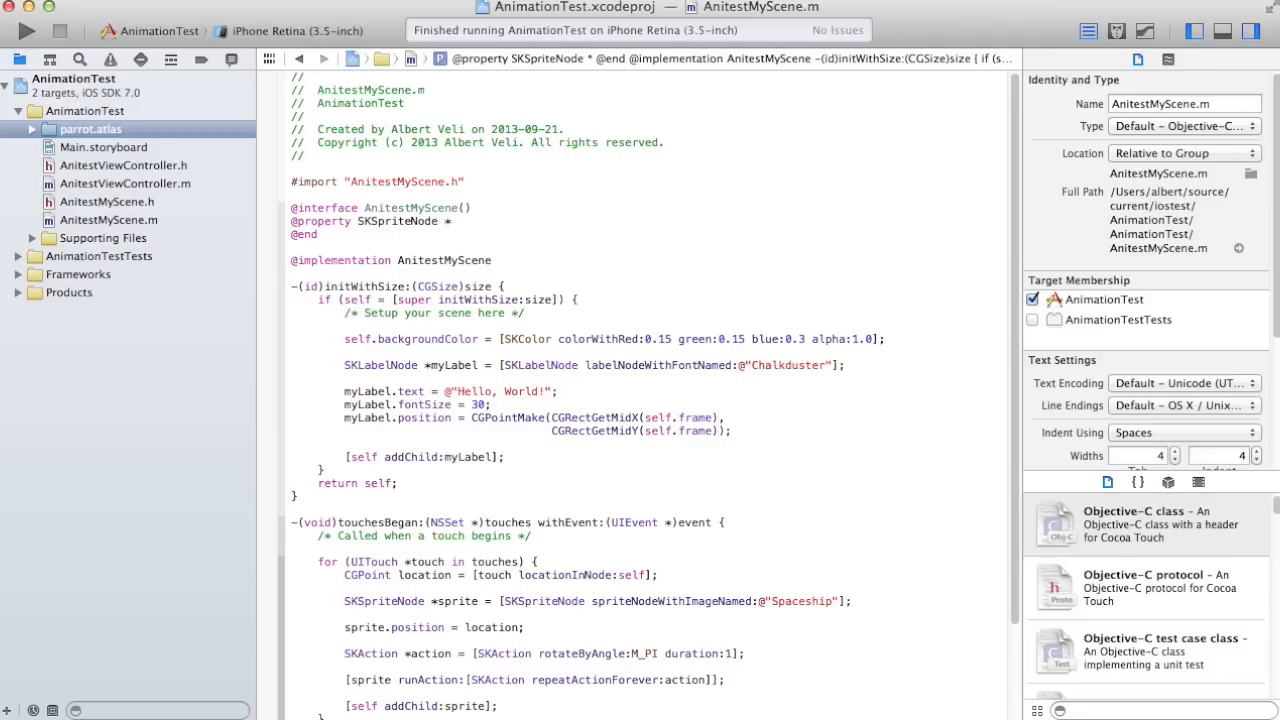
text(parrot;)
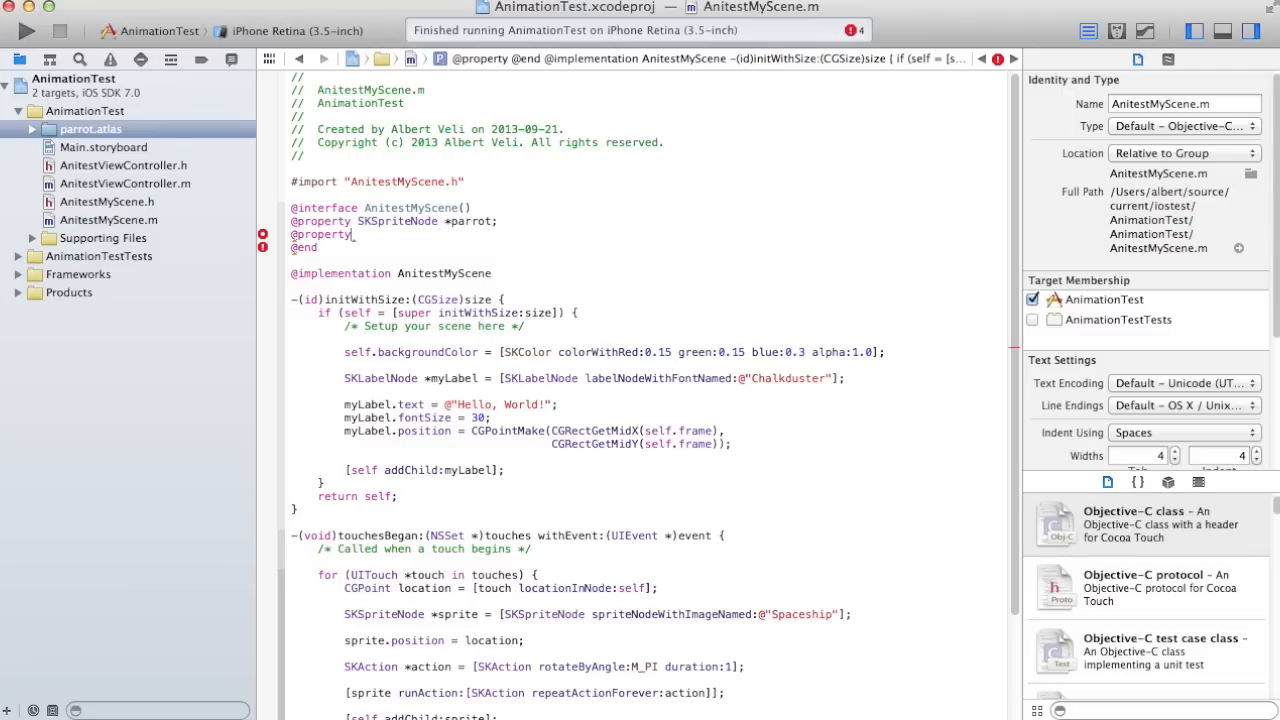
text(SKAction *)
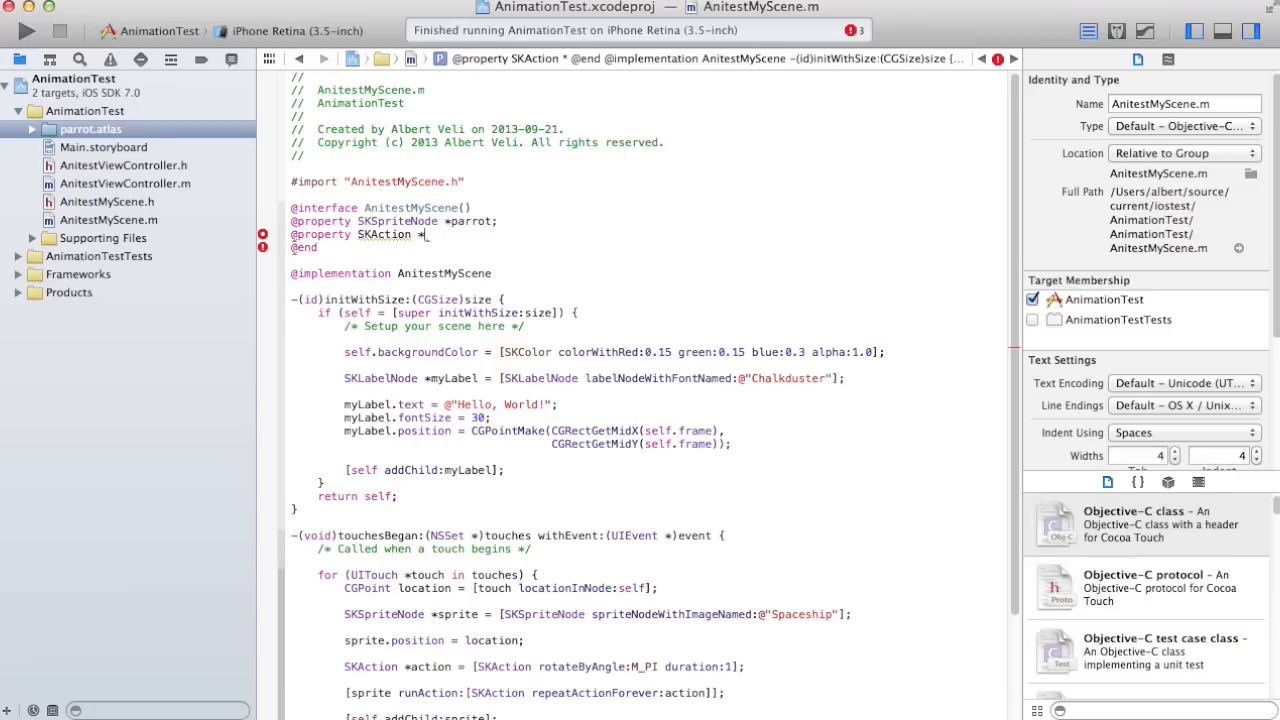
text(flight)
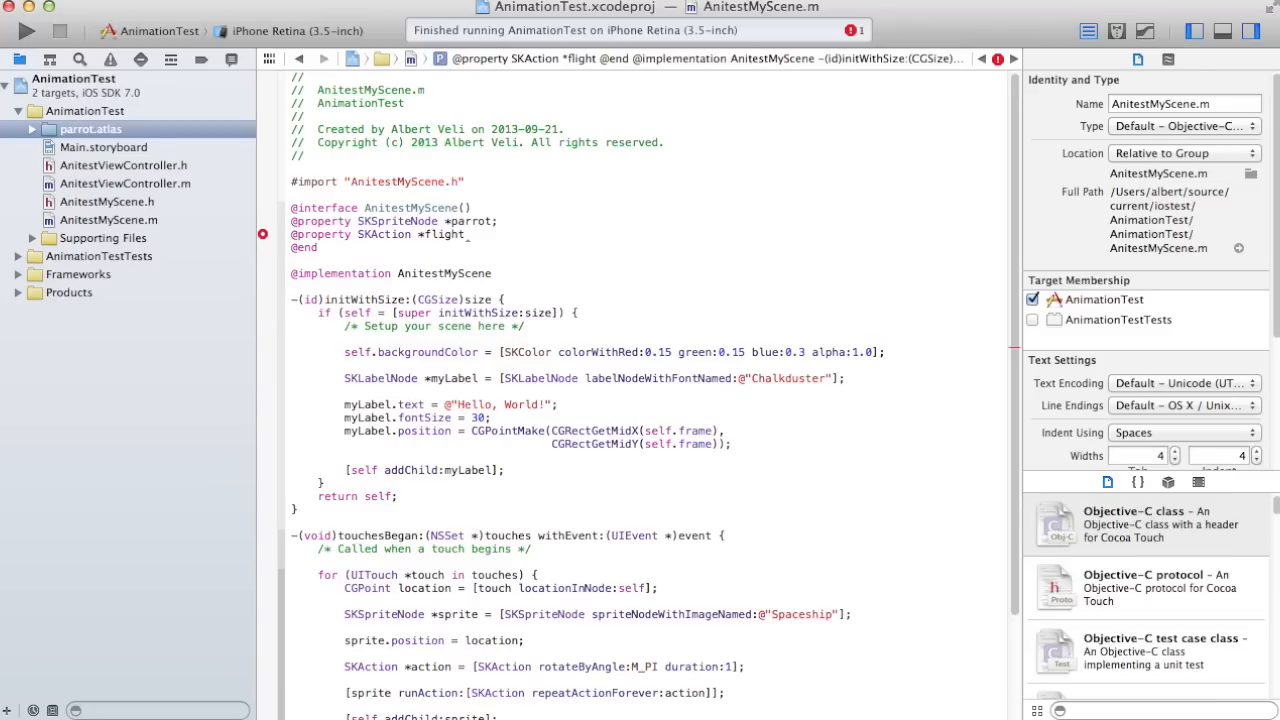
text(Animation;)
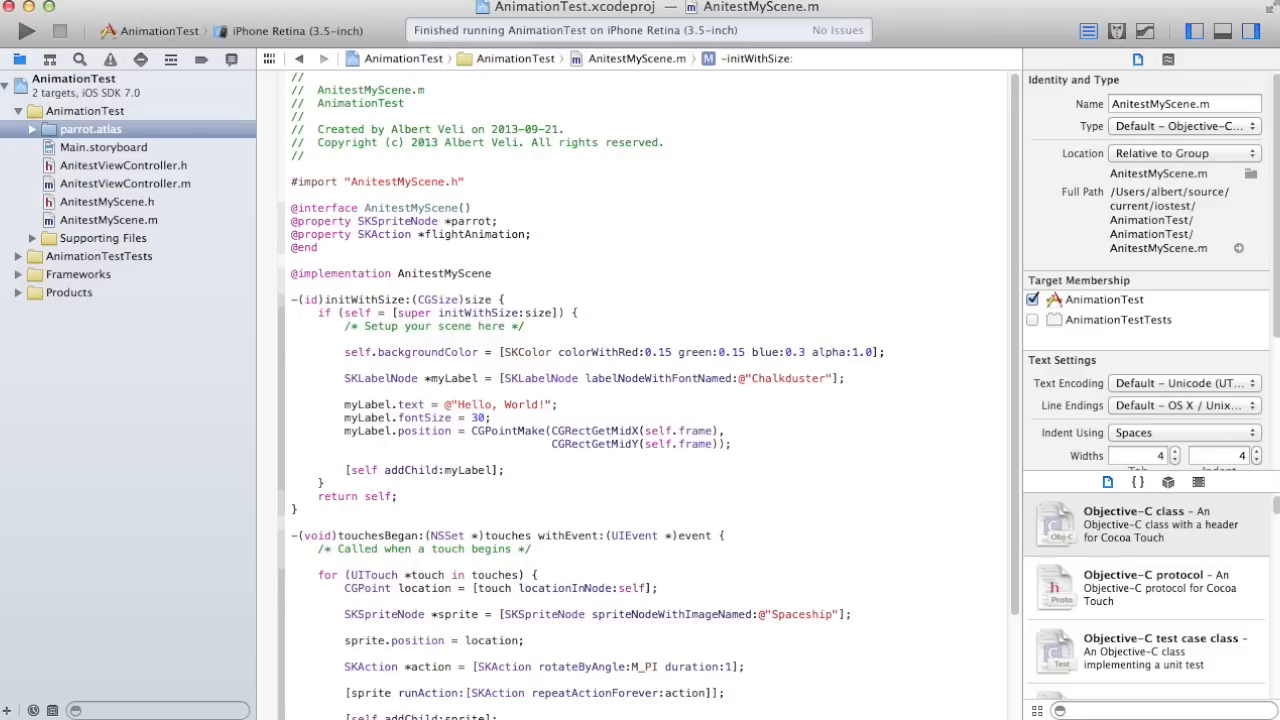
Replace the Hello World label setup with SKTextureAtlas *atlas = [SKTextureAtlas atlasNamed:@"parrot"].
drag(344, 378, 500, 418)
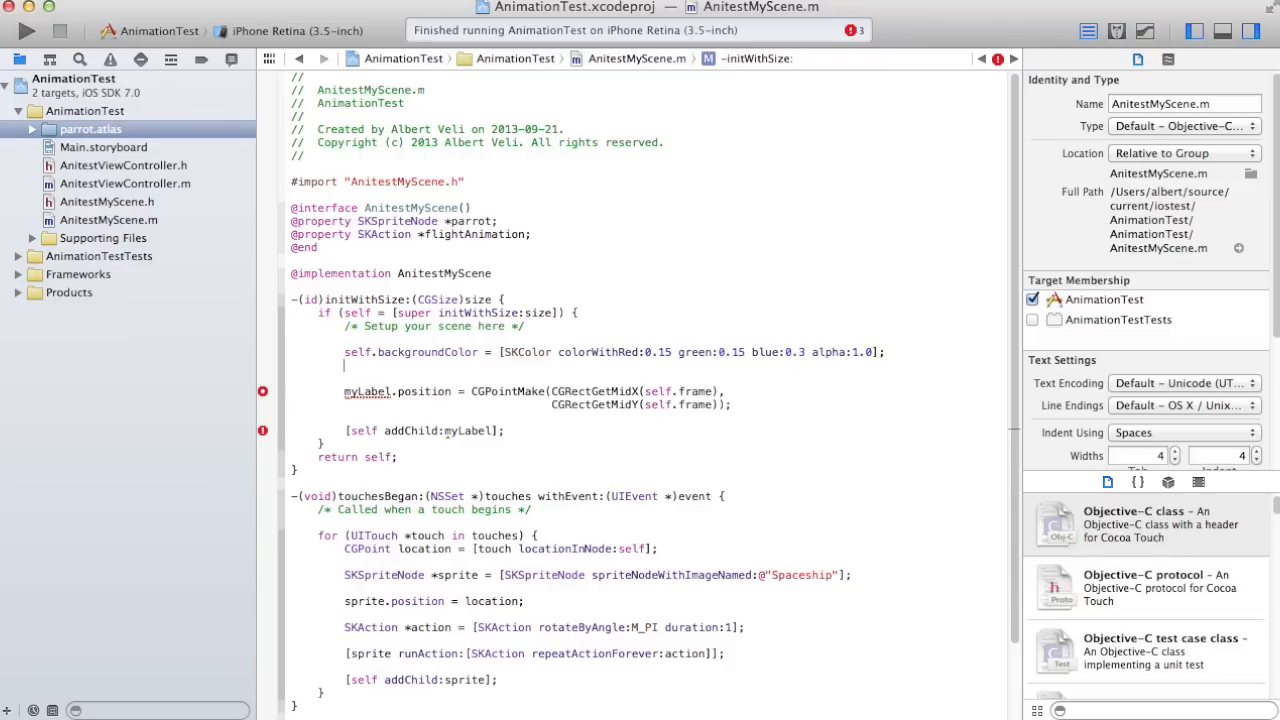
text(SKTexture)
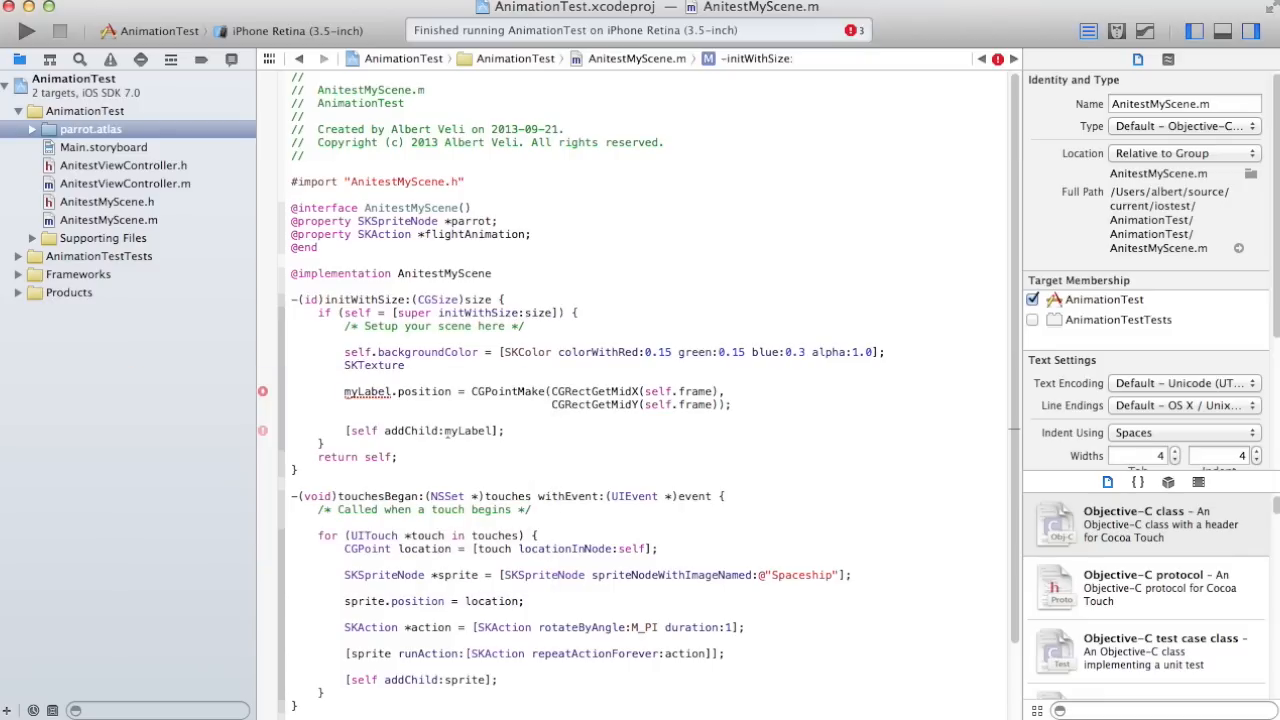
text(Atlas)
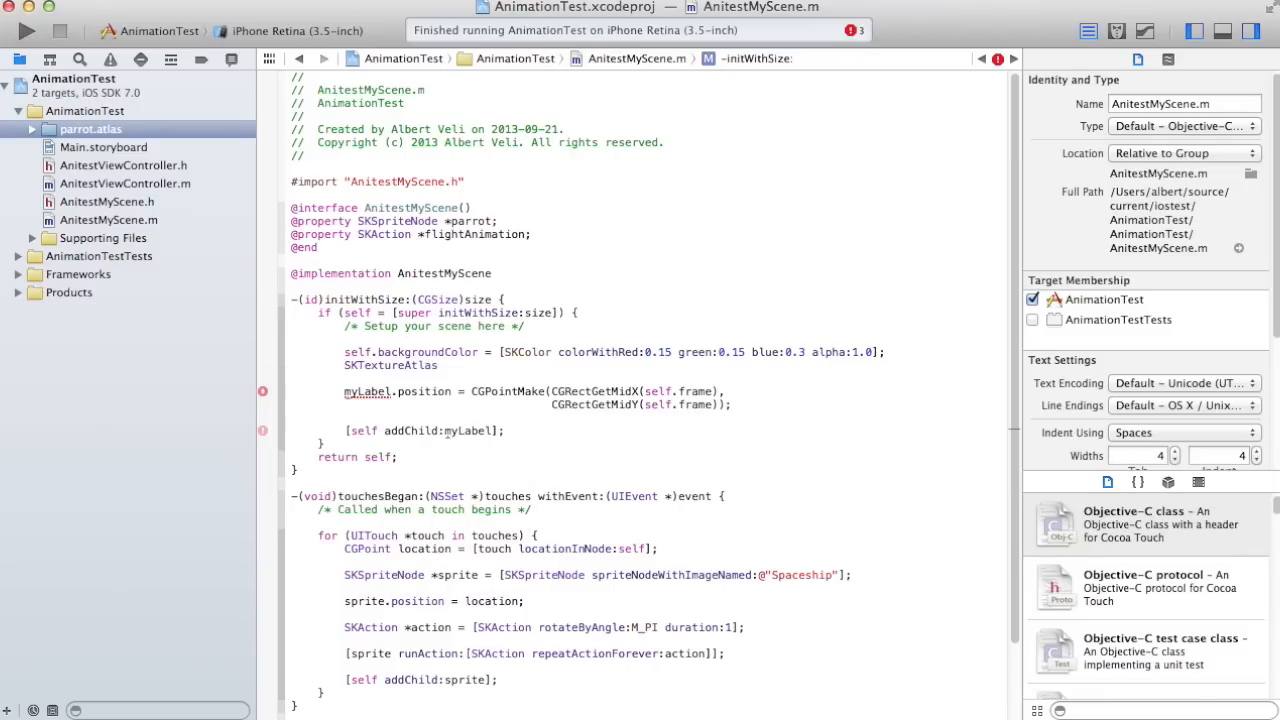
text(*atlas = [SKTextureAtlas)
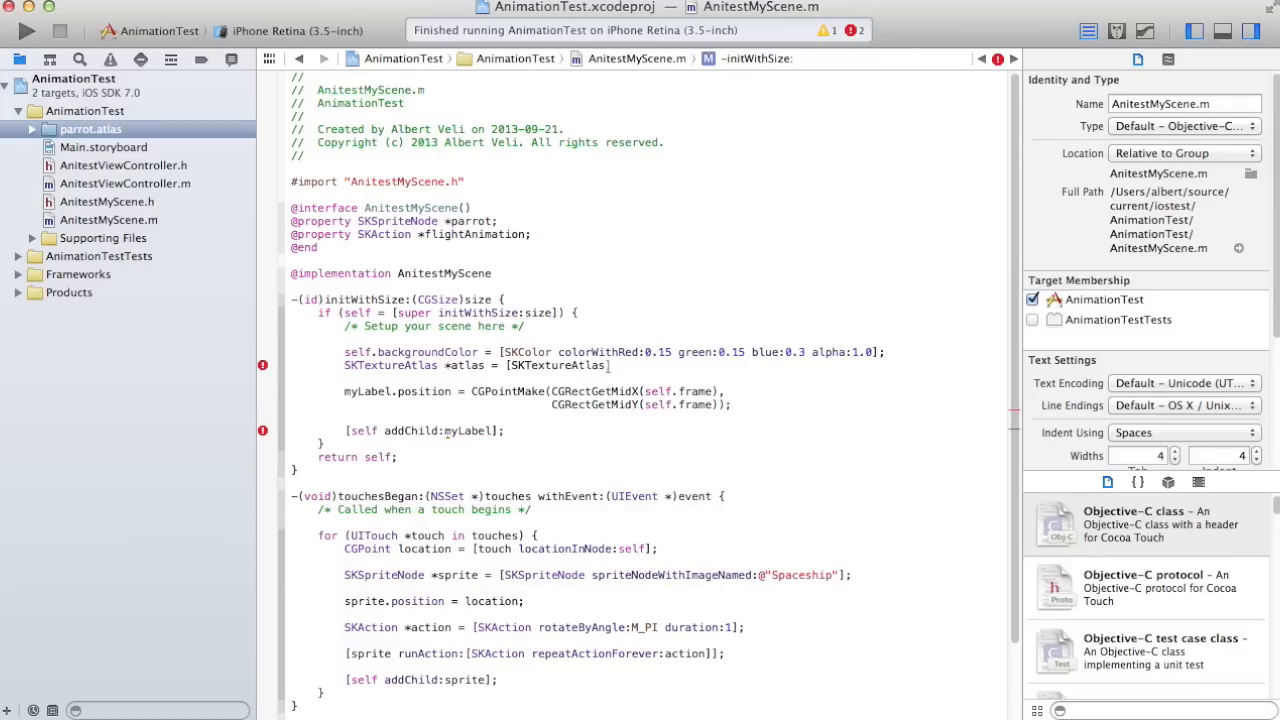
text(atlasNamed:@")
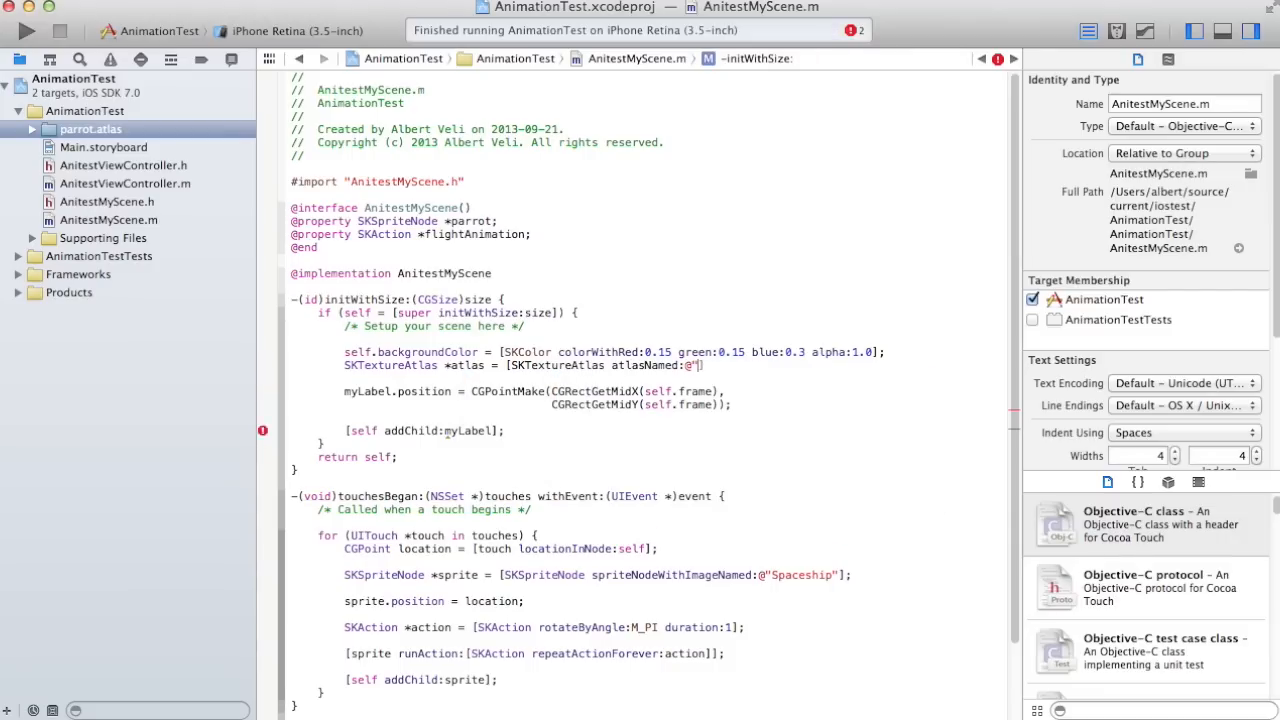
text(parrot)
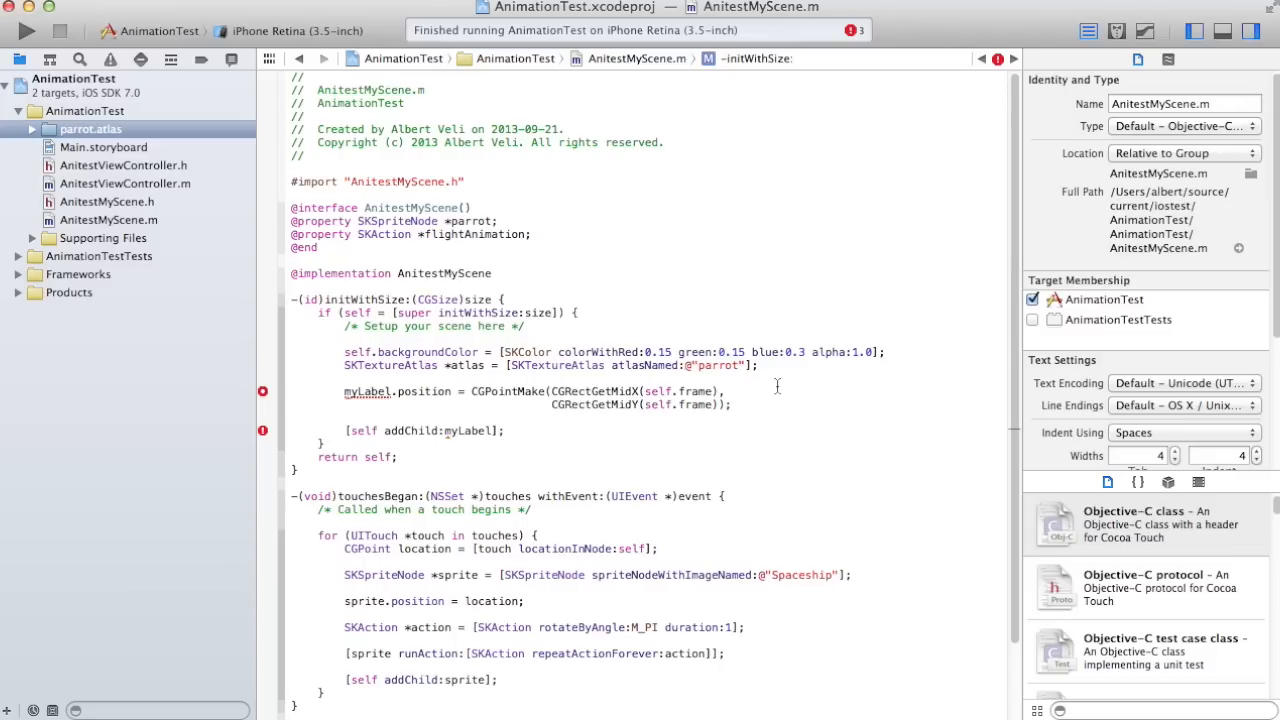
mouse_move(92, 174)
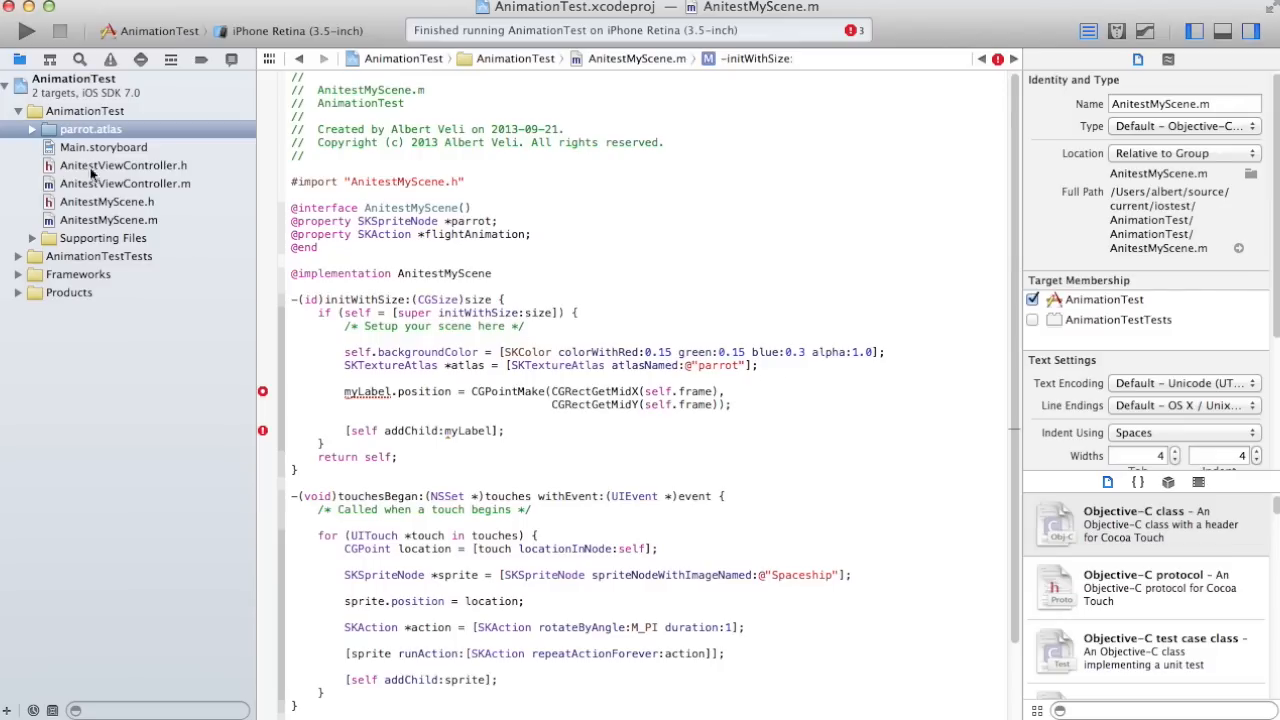
click(32, 128)
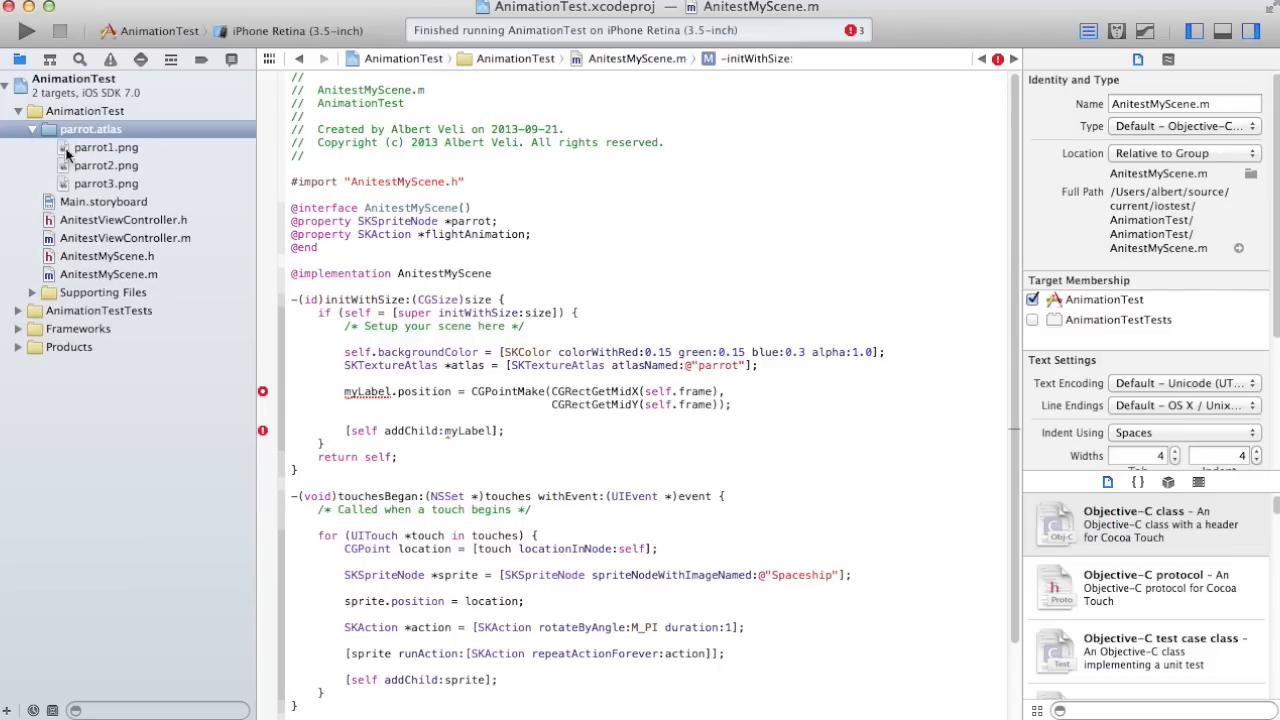
click(104, 164)
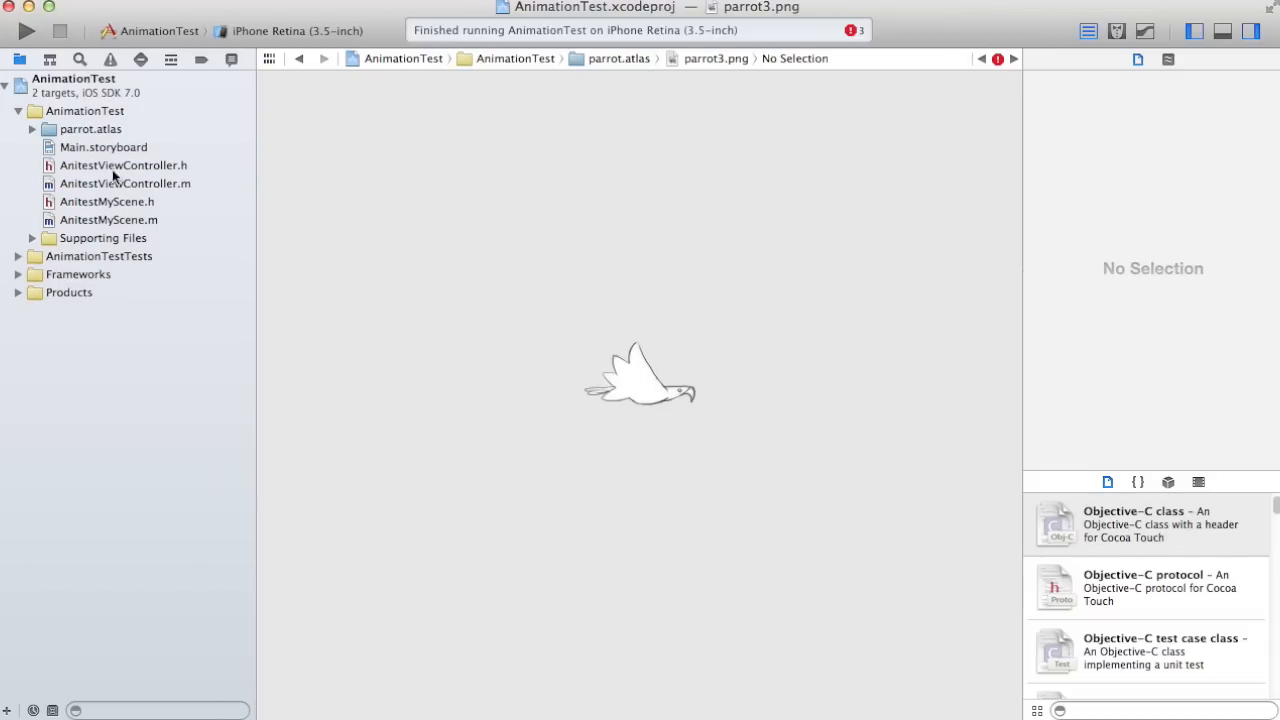
click(108, 218)
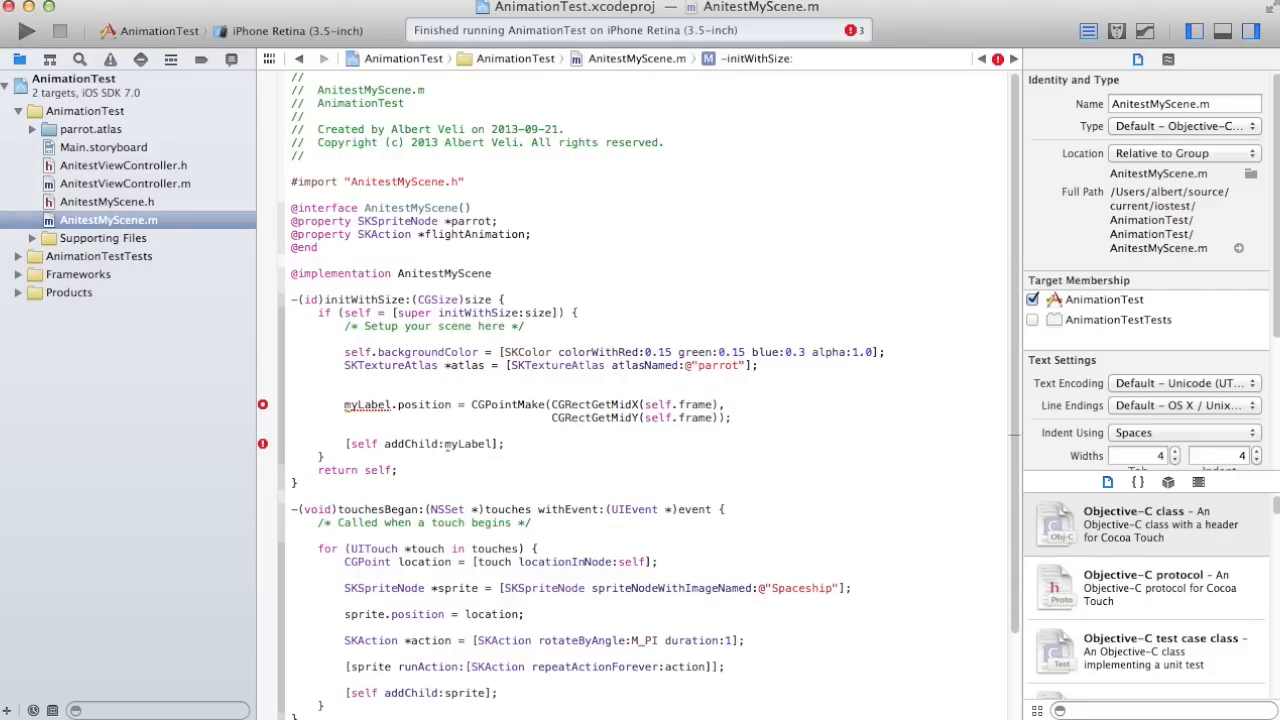
Load parrot1.png into texture f1, create self.parrot sprite from it and add it in place of myLabel.
text(SKTexture)
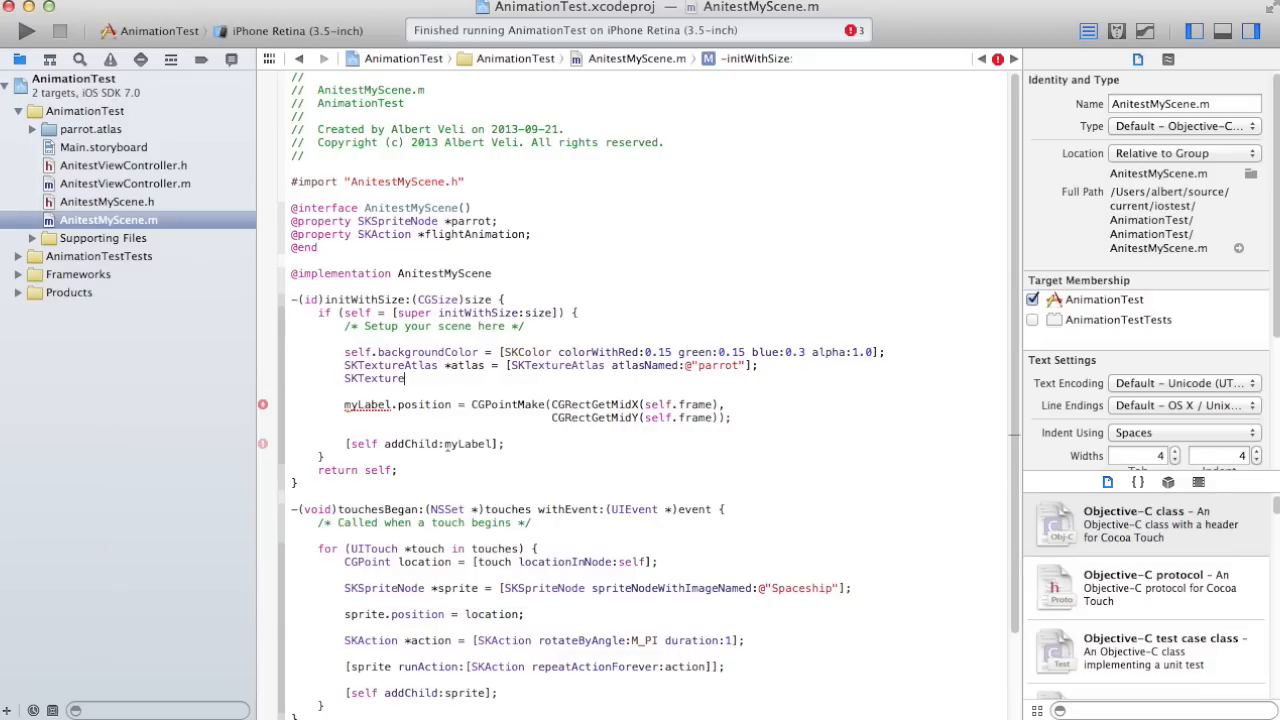
text(*)
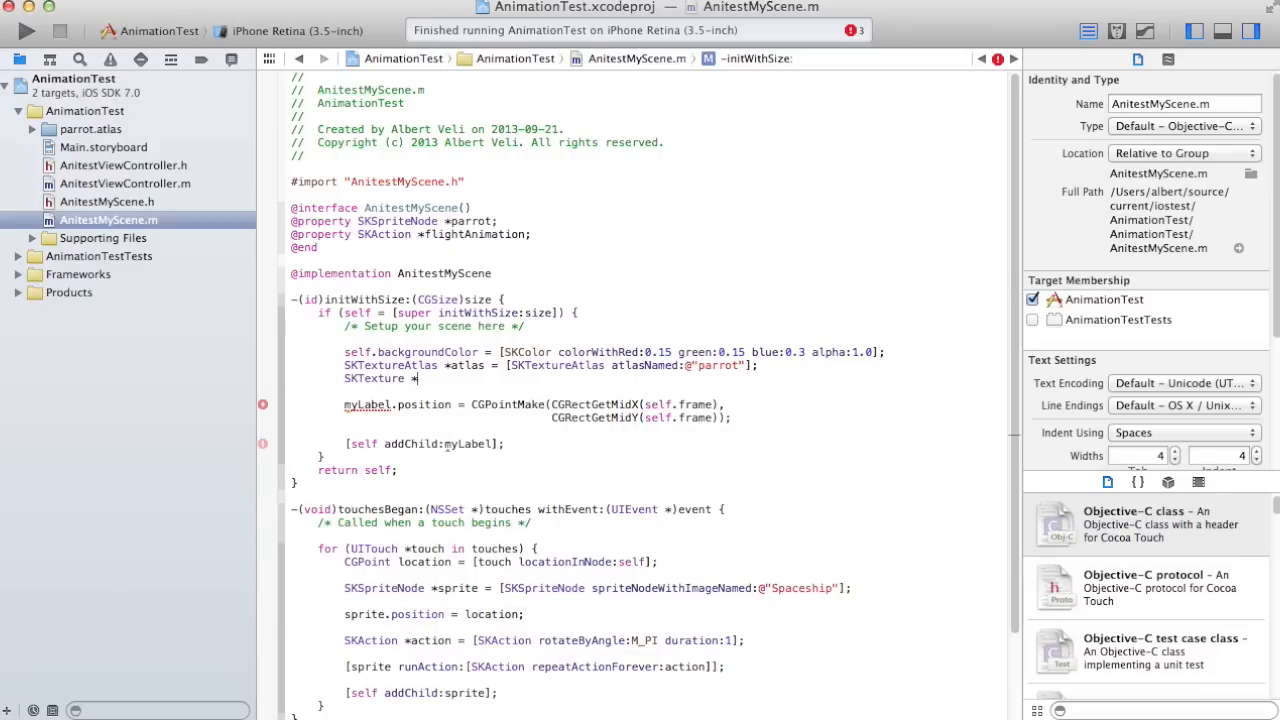
text(const)
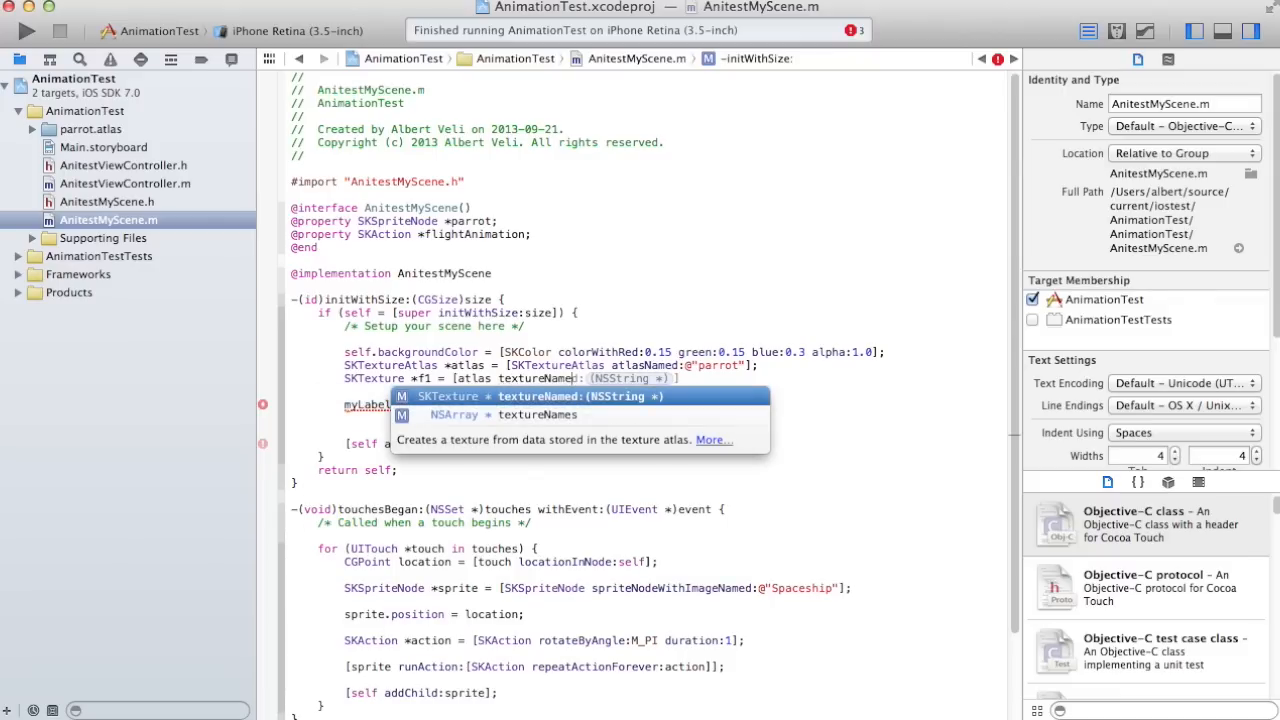
text(@"parrot1.png"];)
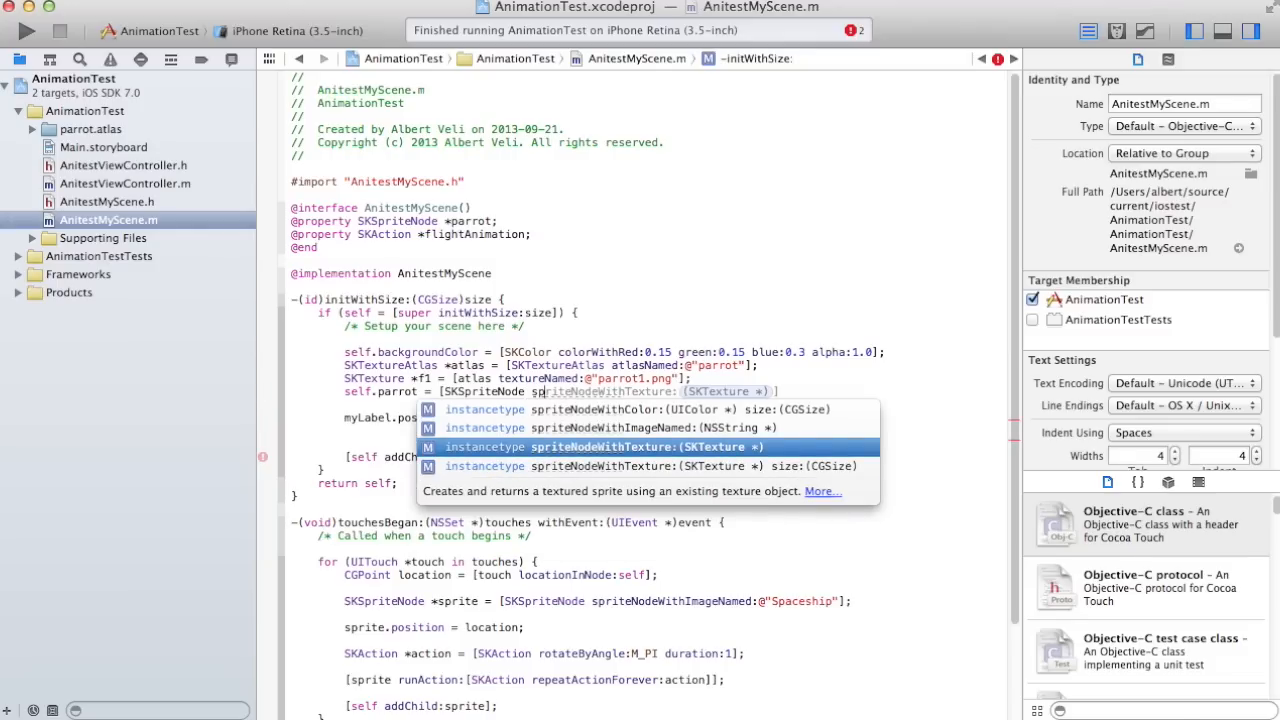
key(Return)
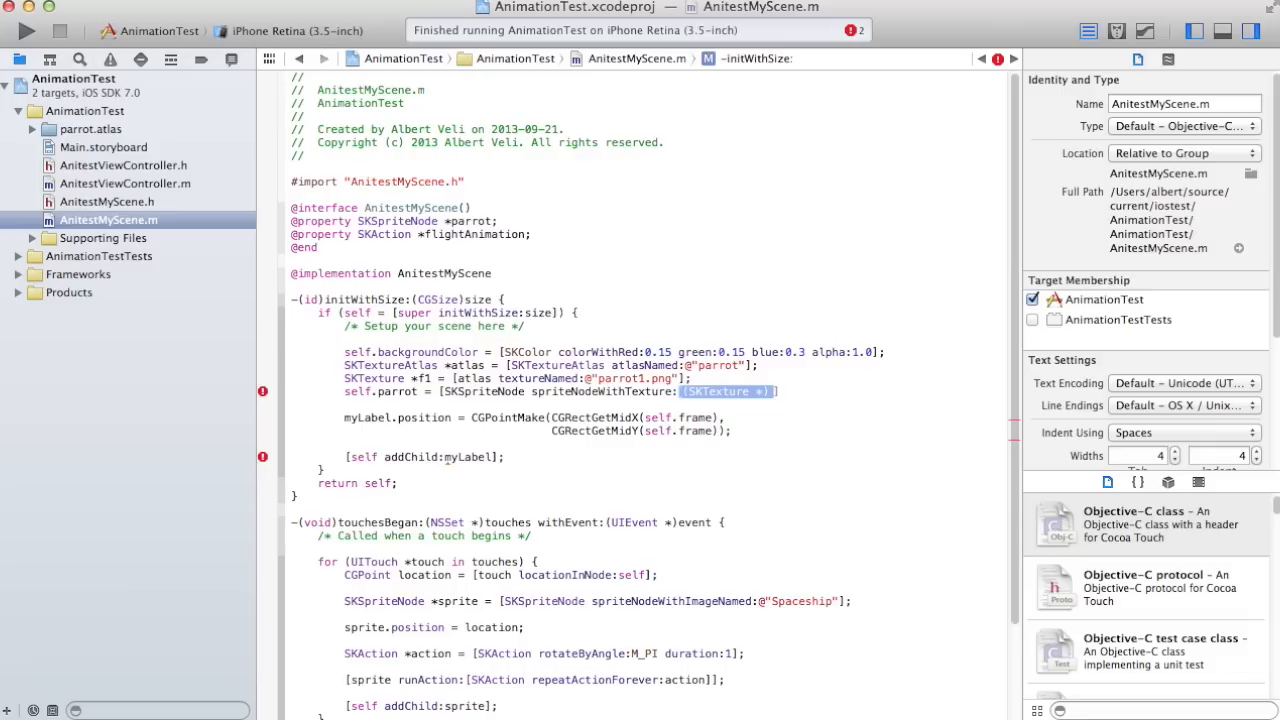
text(f1)
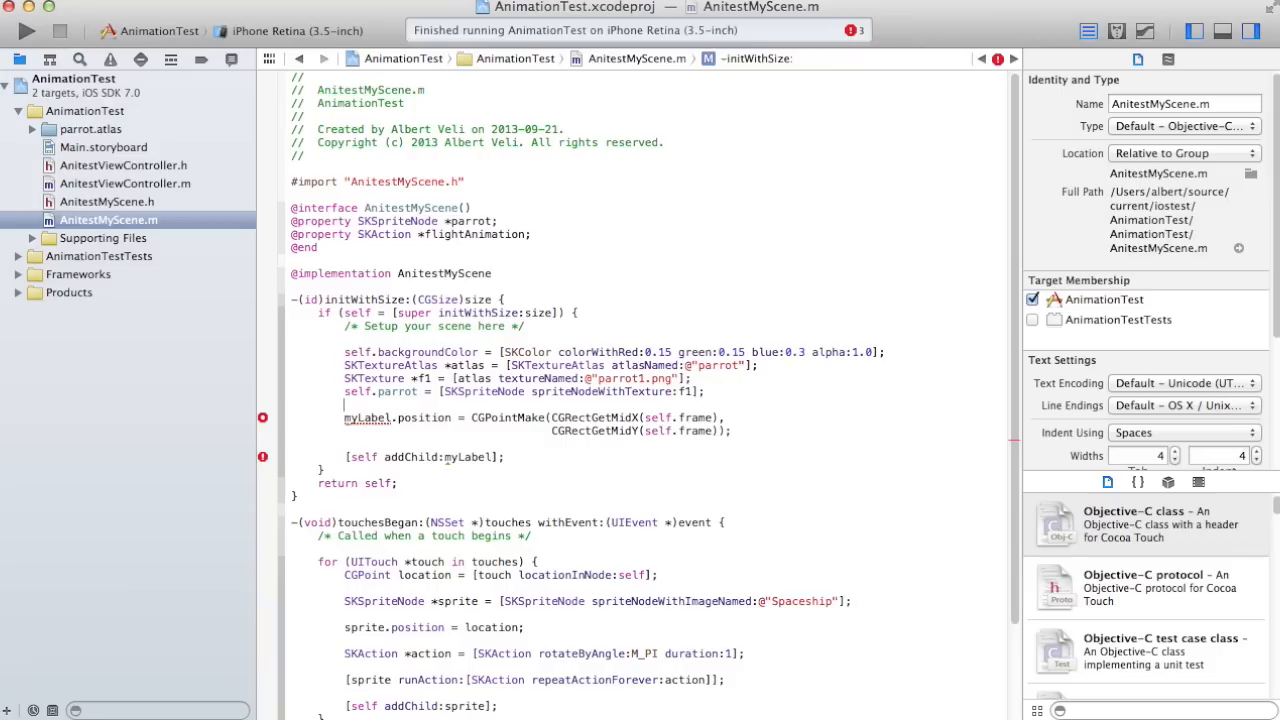
text(self.parrot)
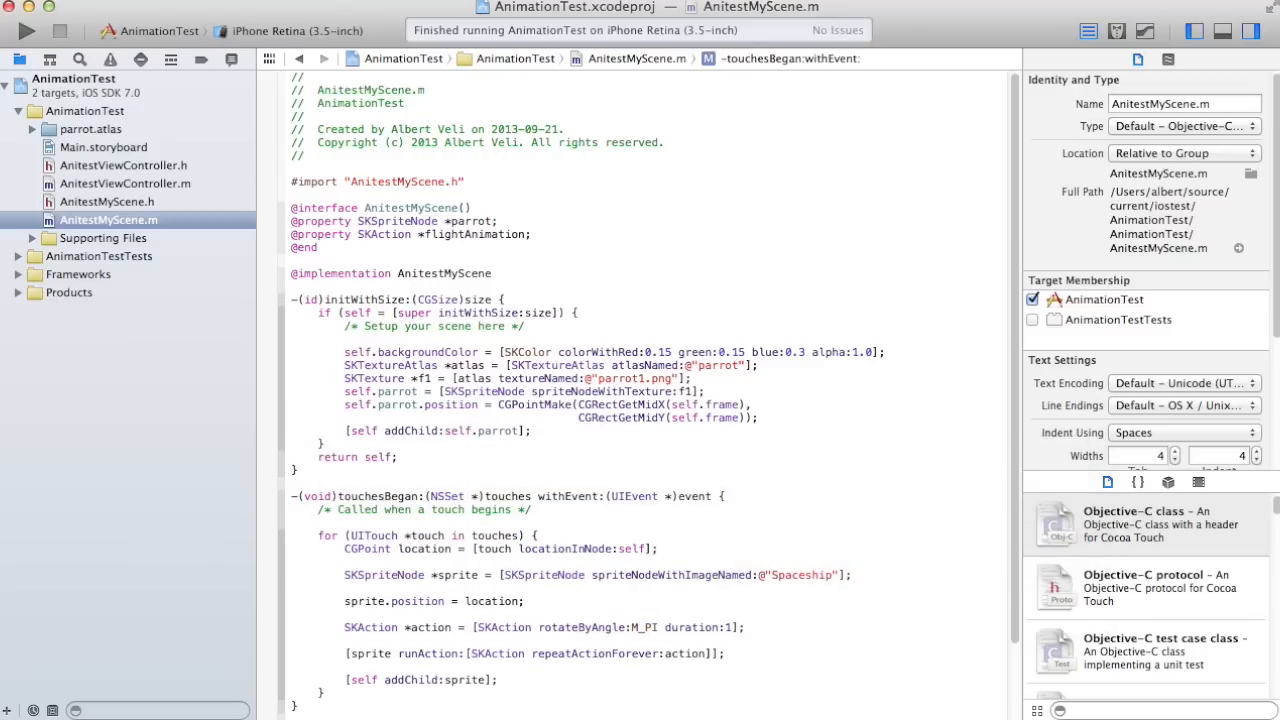
Delete the spaceship-spawning body of touchesBegan:withEvent:, leaving the handler empty.
drag(344, 548, 744, 628)
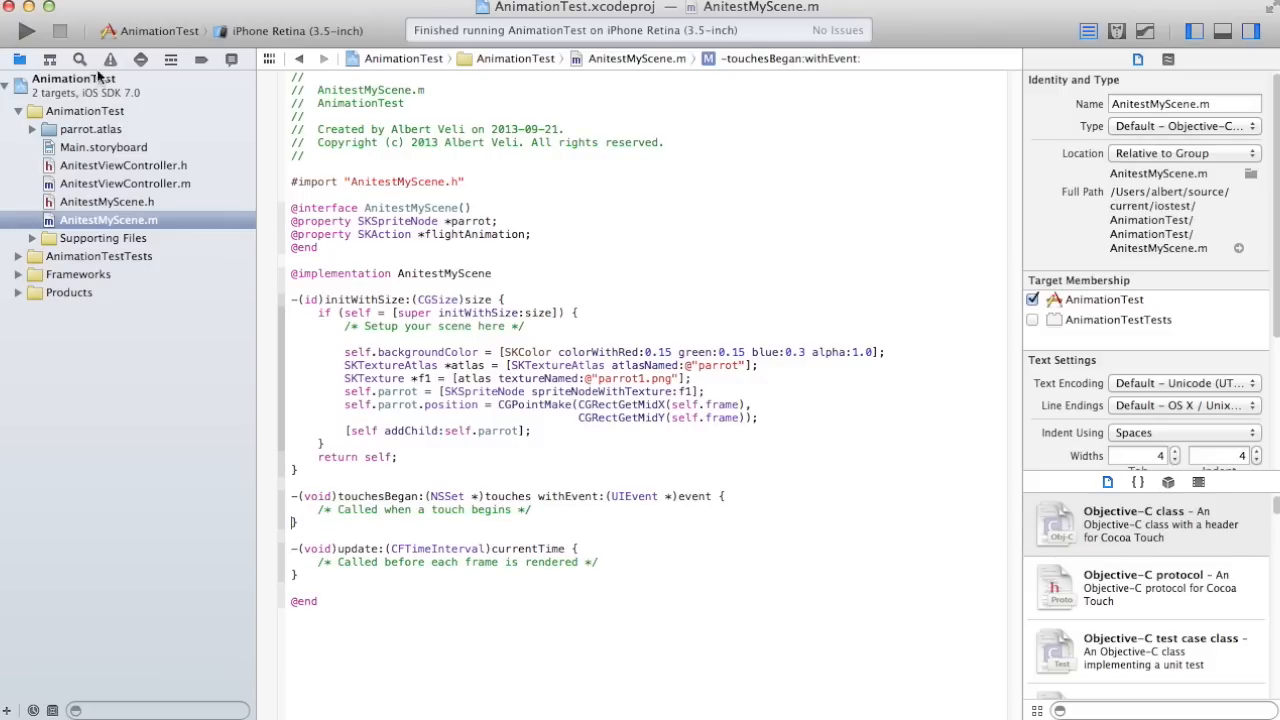
click(32, 32)
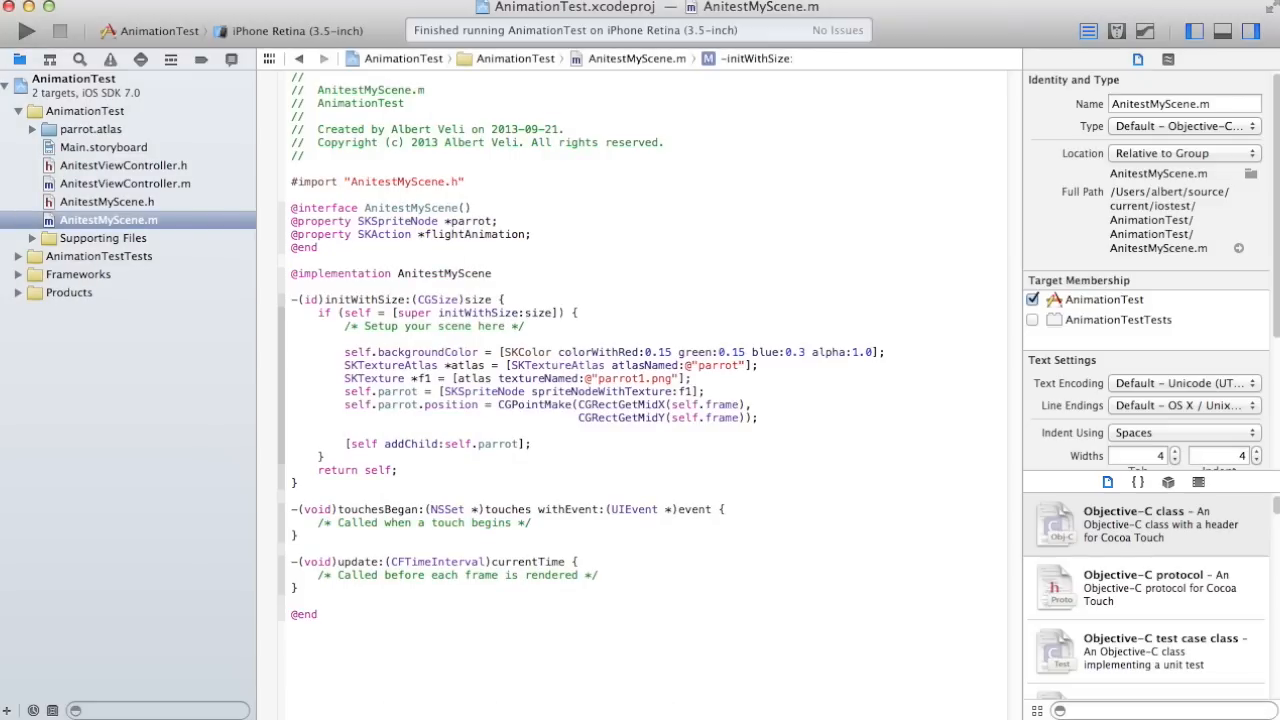
Load f2 and f3 textures and build NSArray *parrotFlight = @[f1, f2, f3].
text(self.parrot)
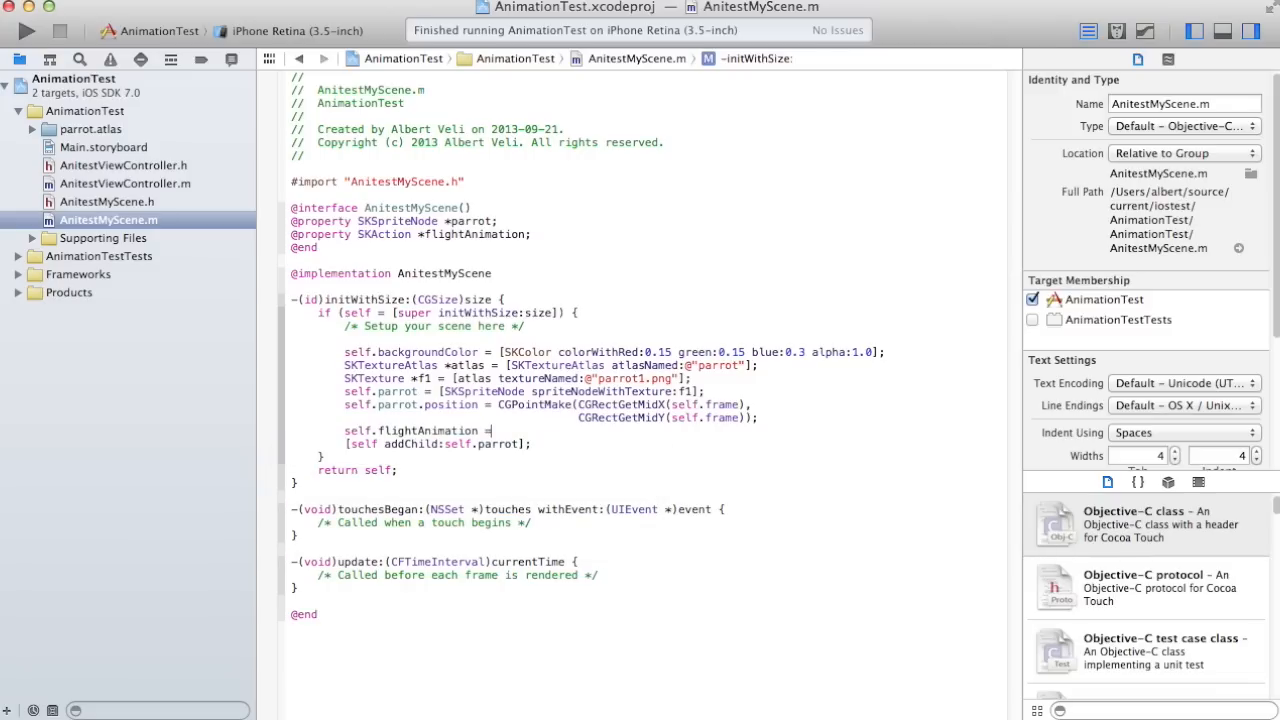
text(;)
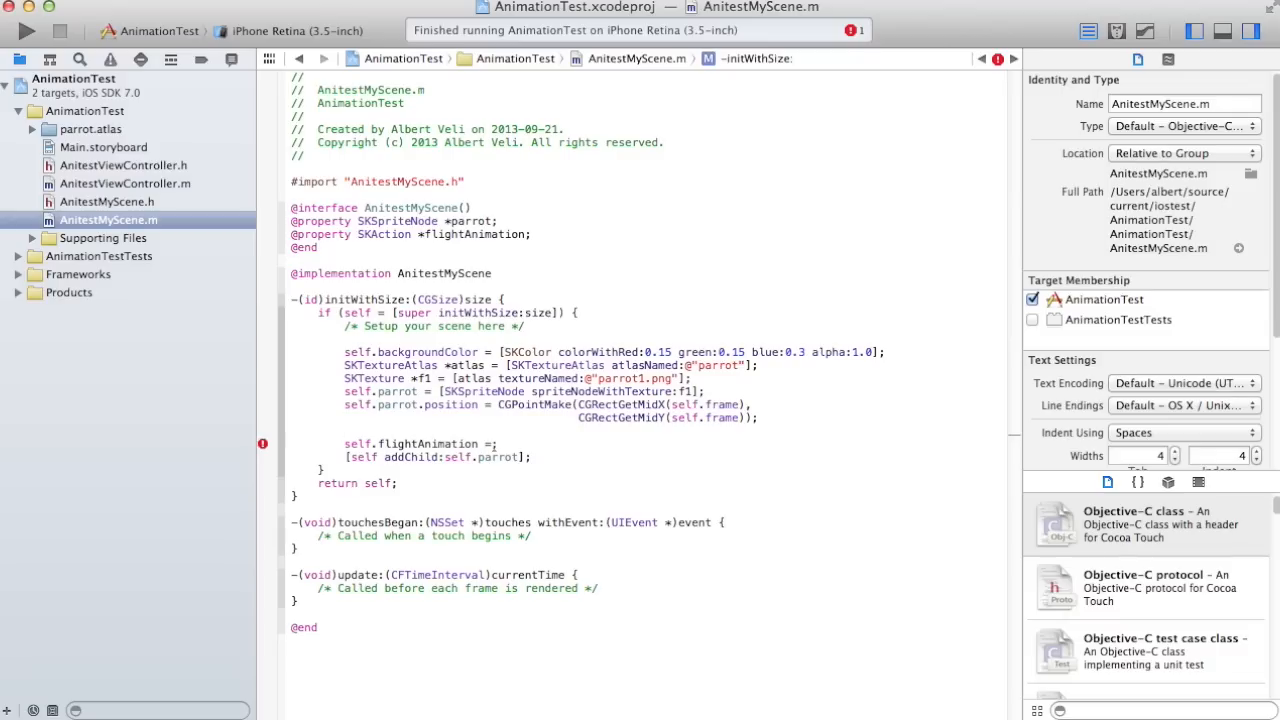
text(NSArray *parrotFlight = @[)
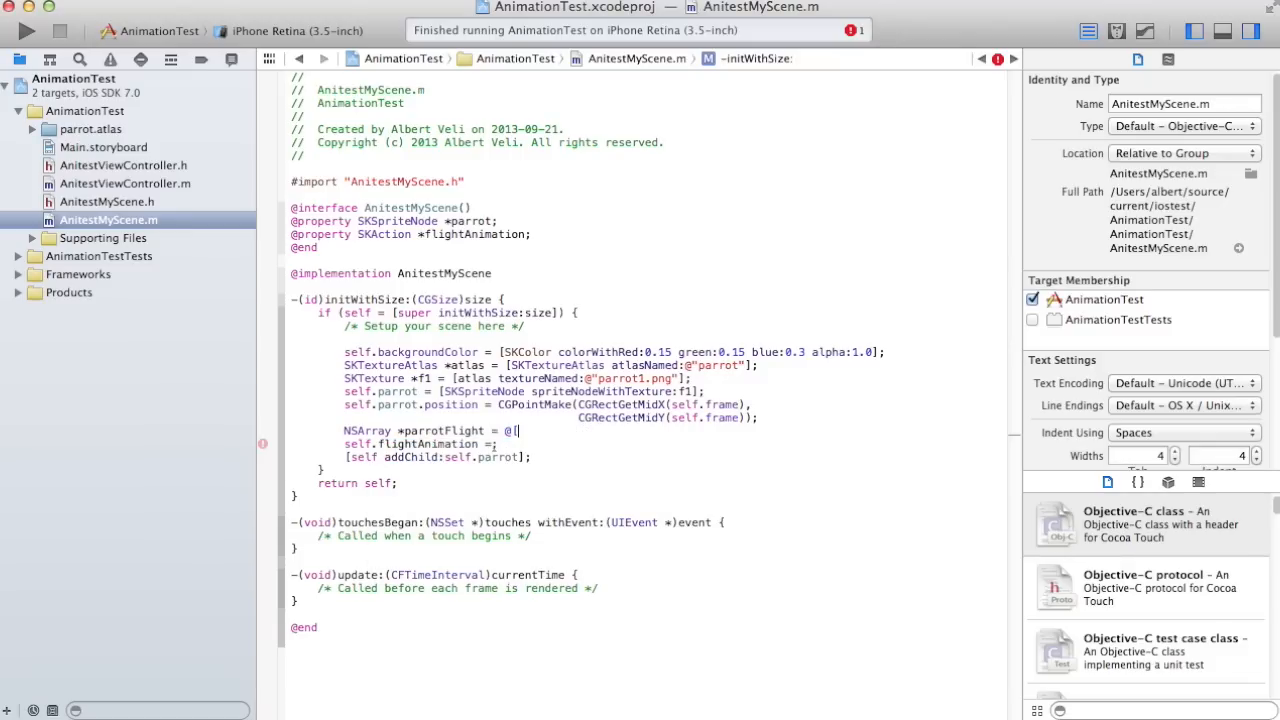
text(f1, f2, f3])
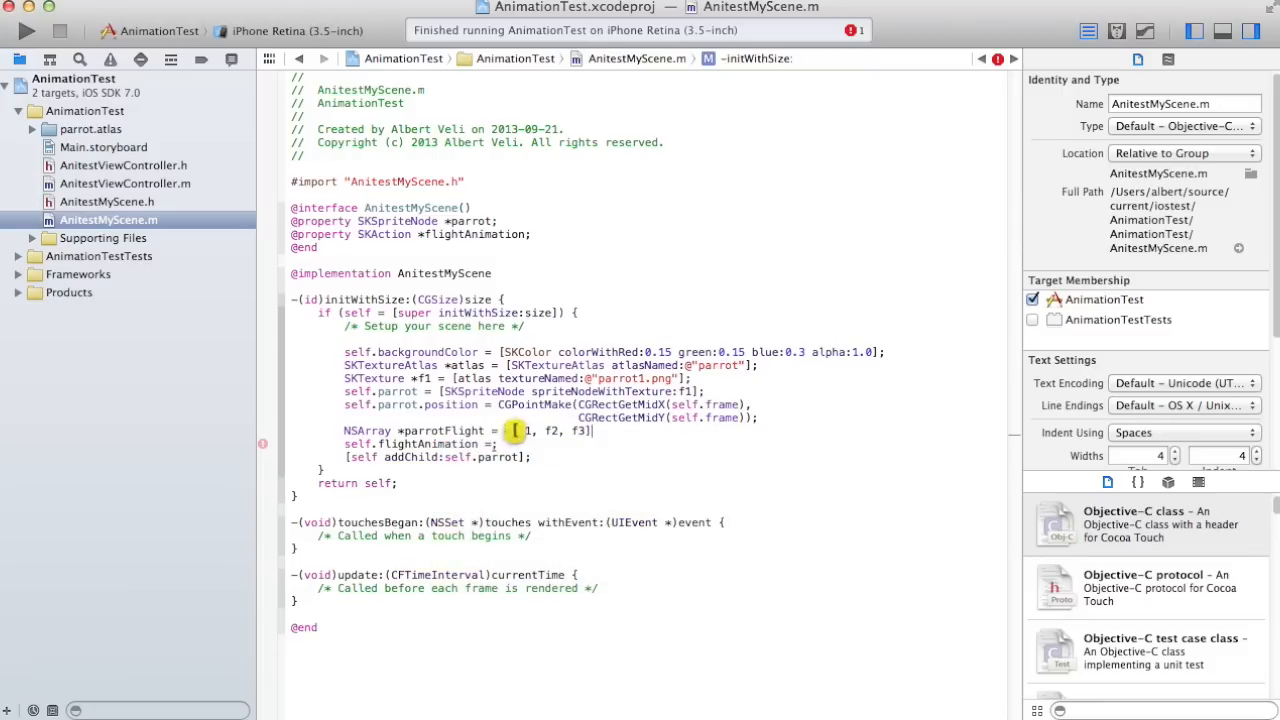
text(@)
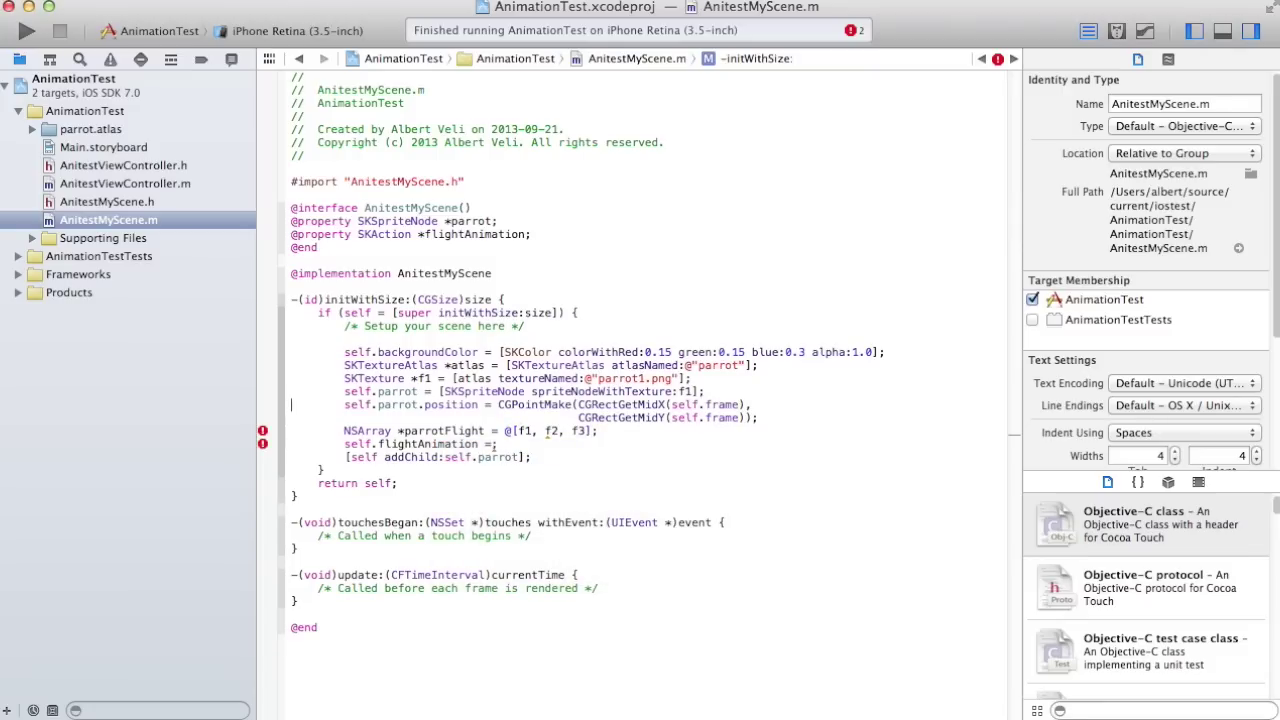
click(520, 378)
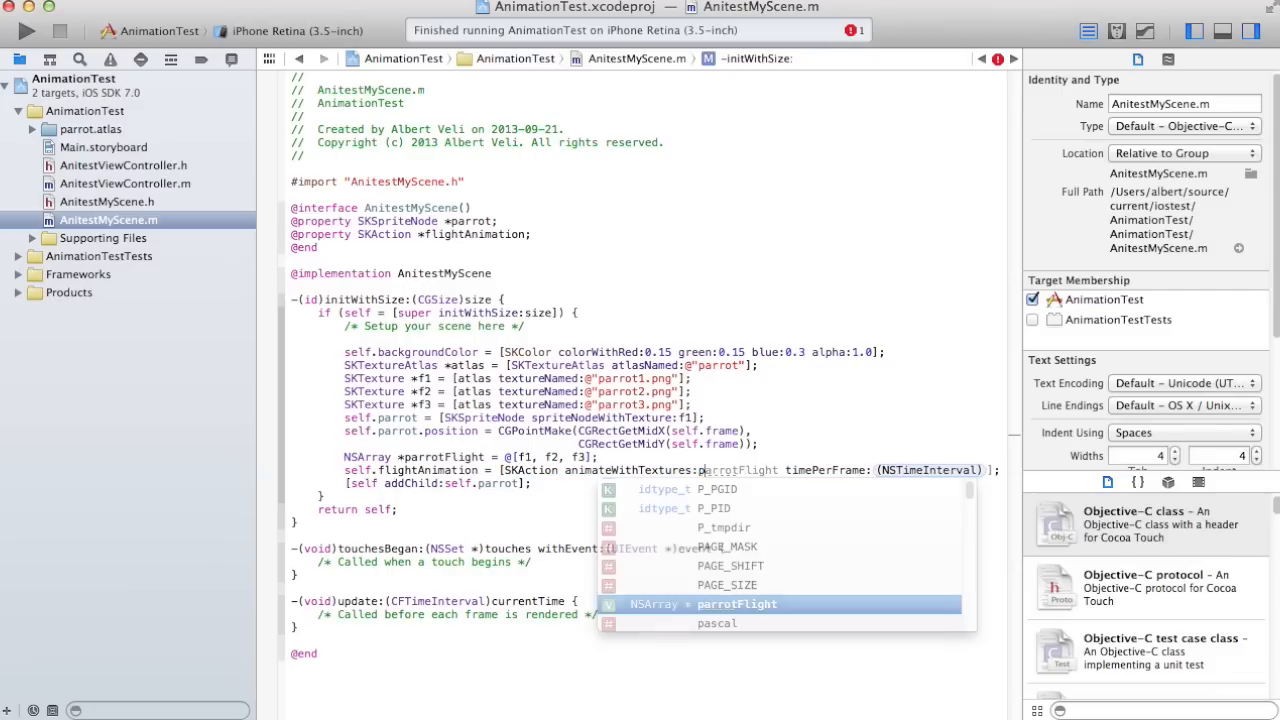
Set self.flightAnimation to animateWithTextures:parrotFlight at 0.5 seconds per frame.
key(Return)
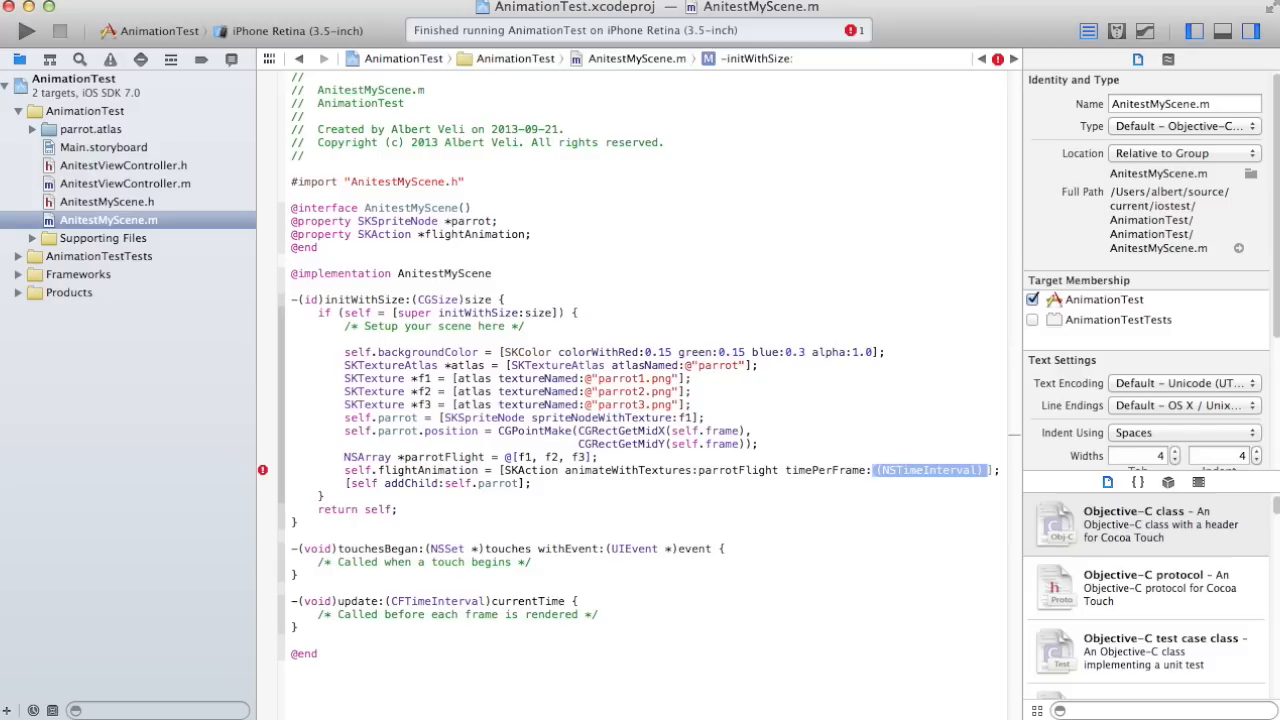
text(0.5)
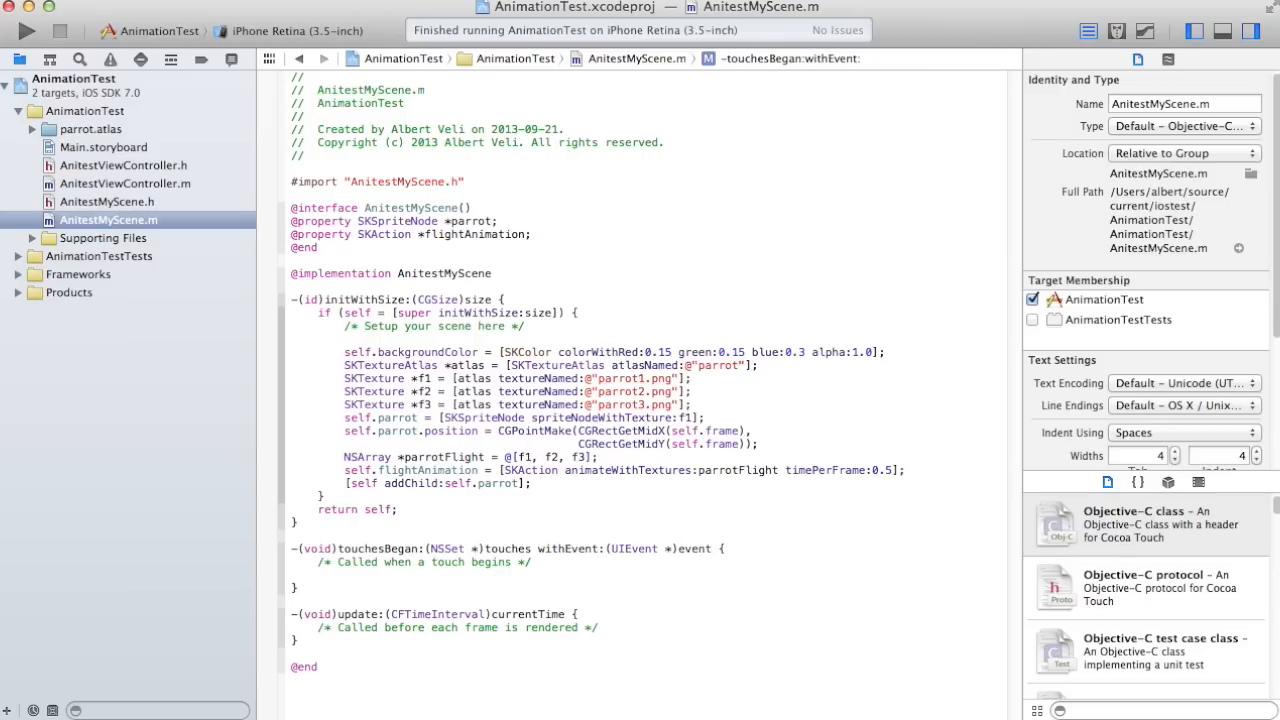
Add [self.parrot runAction:self.flightAnimation]; inside touchesBegan: so a touch starts the flight animation.
text([self)
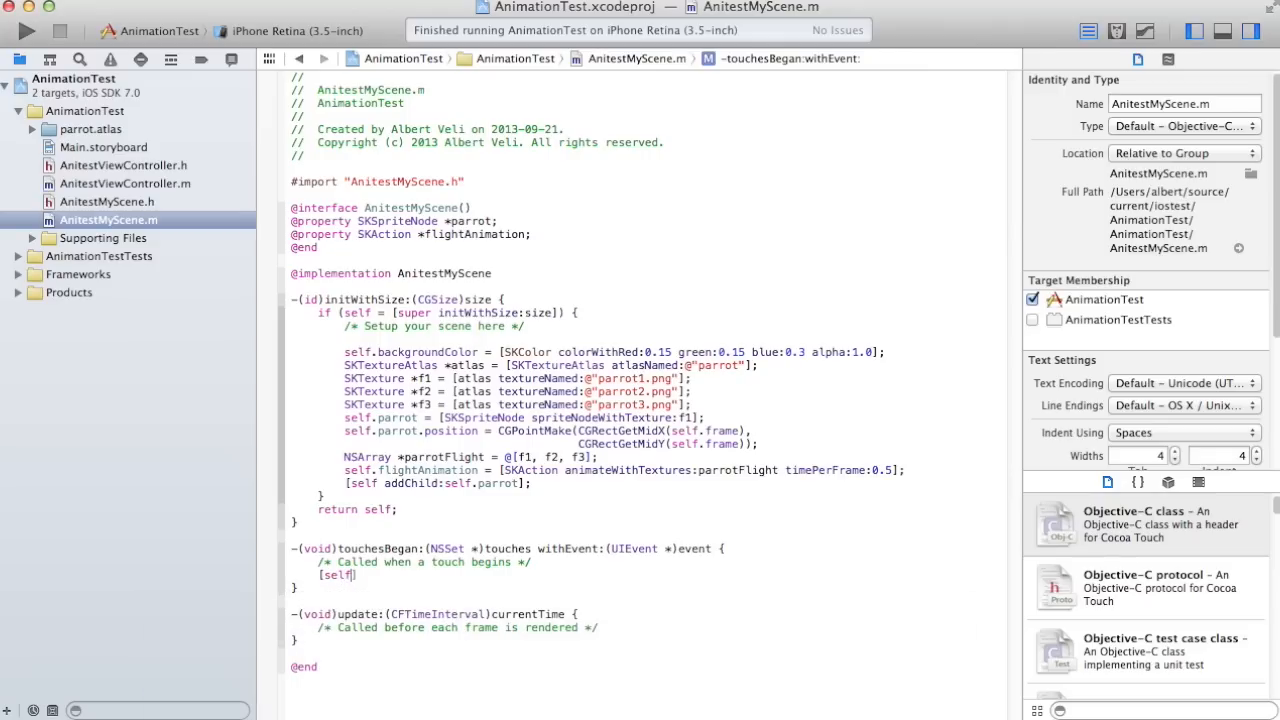
text(.parrot)
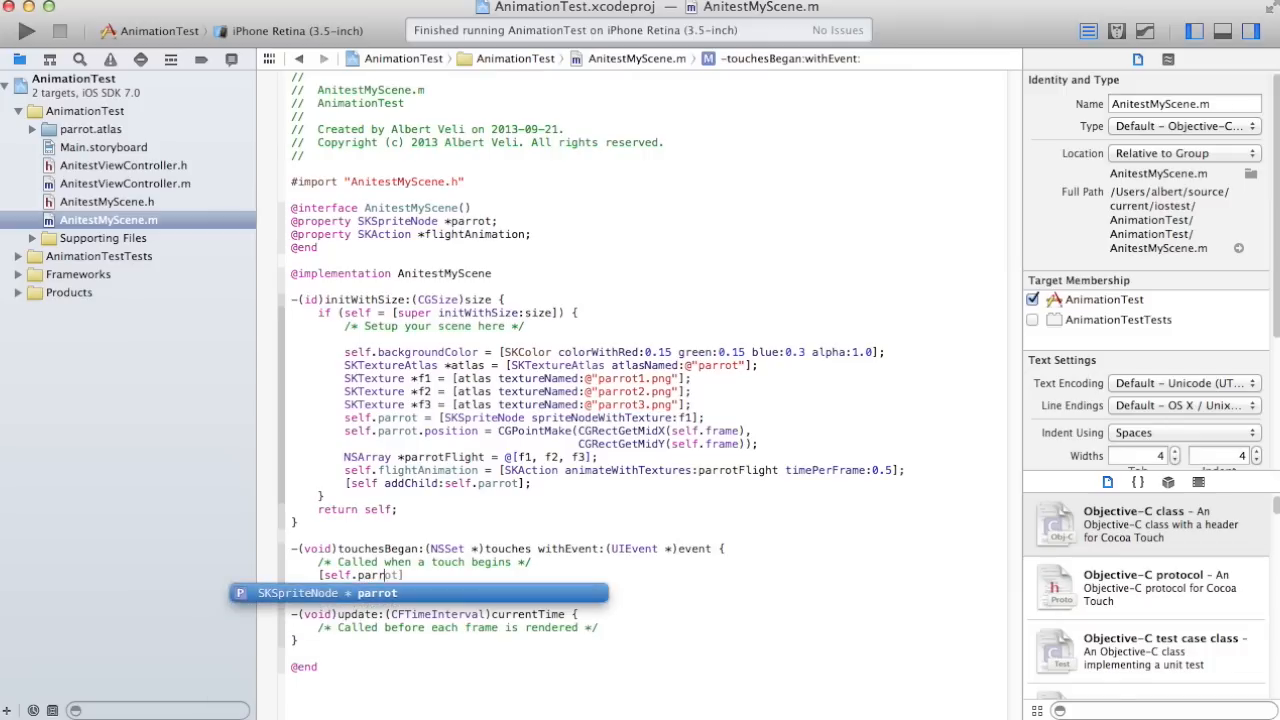
text(runAction:self.flightAnimation];)
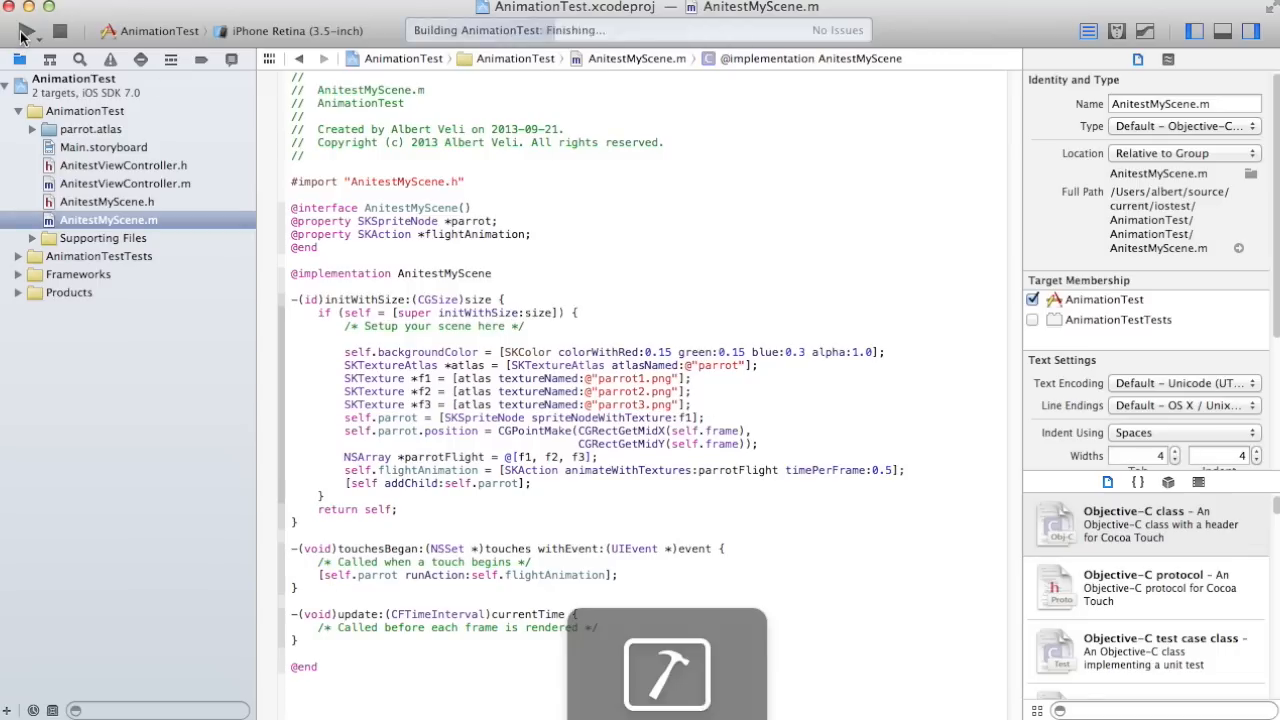
Run AnimationTest in the iPhone simulator and tap the scene so the parrot flaps its wings.
click(28, 32)
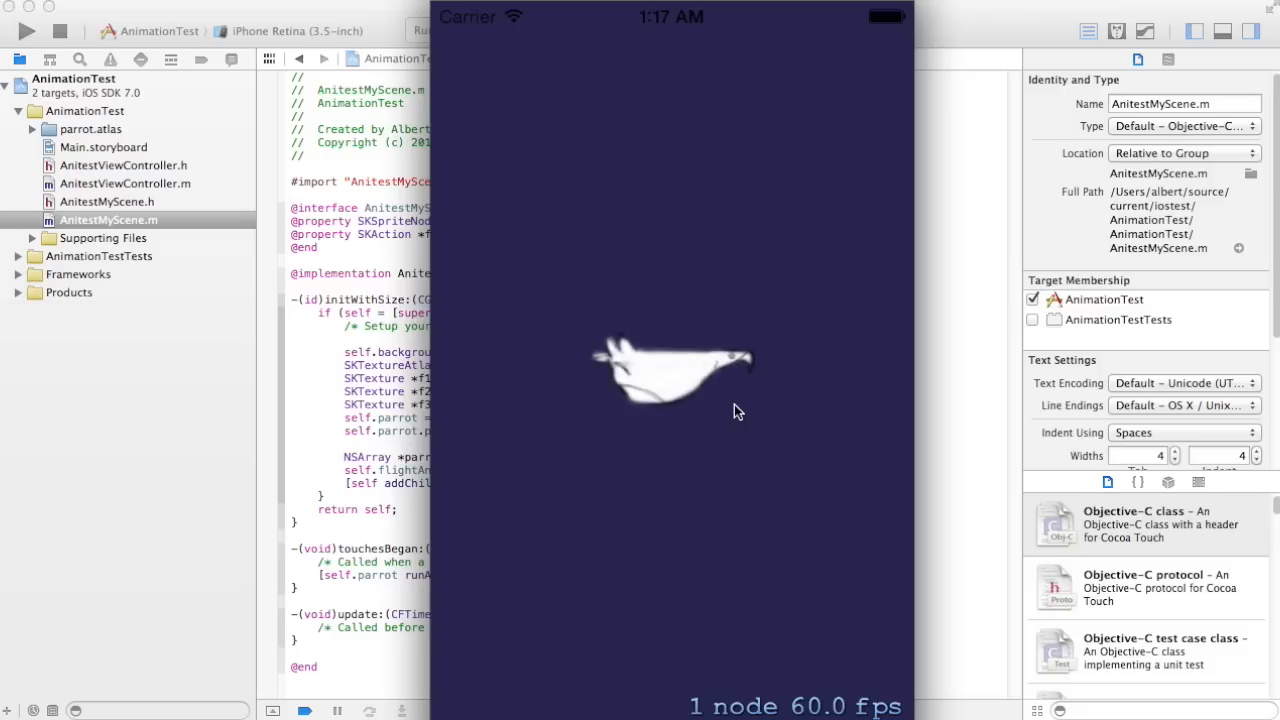
click(670, 370)
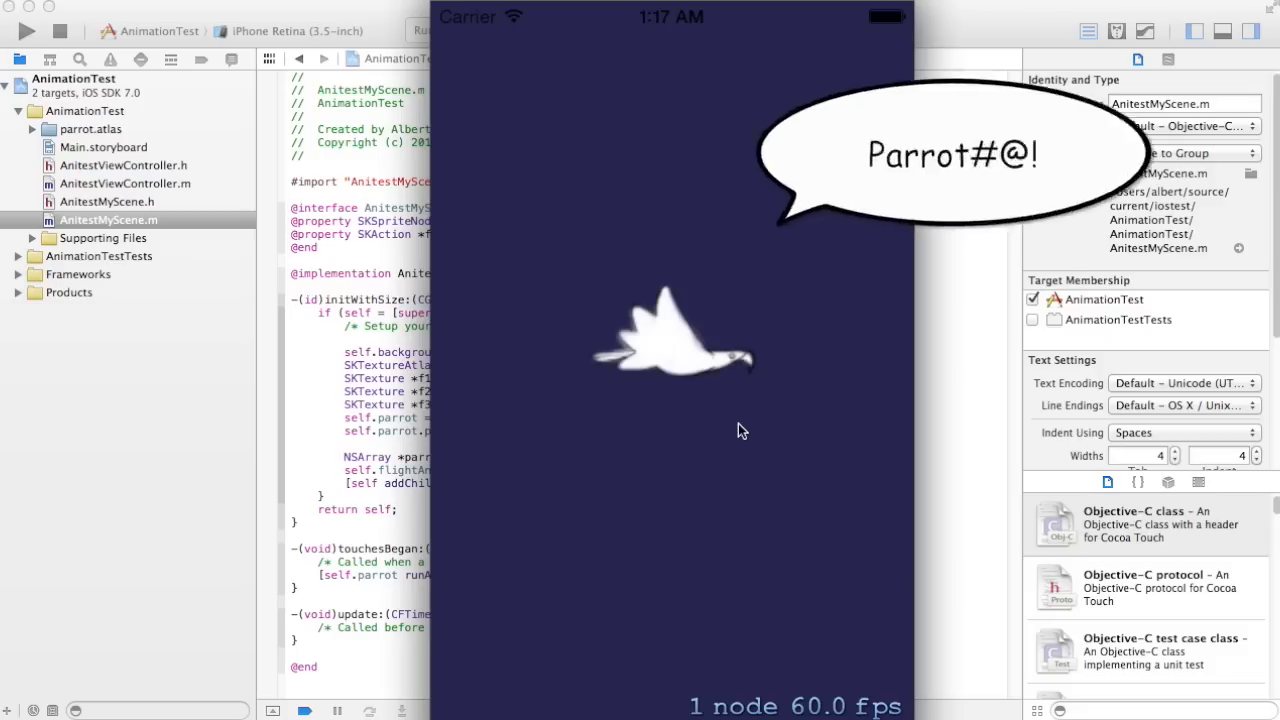